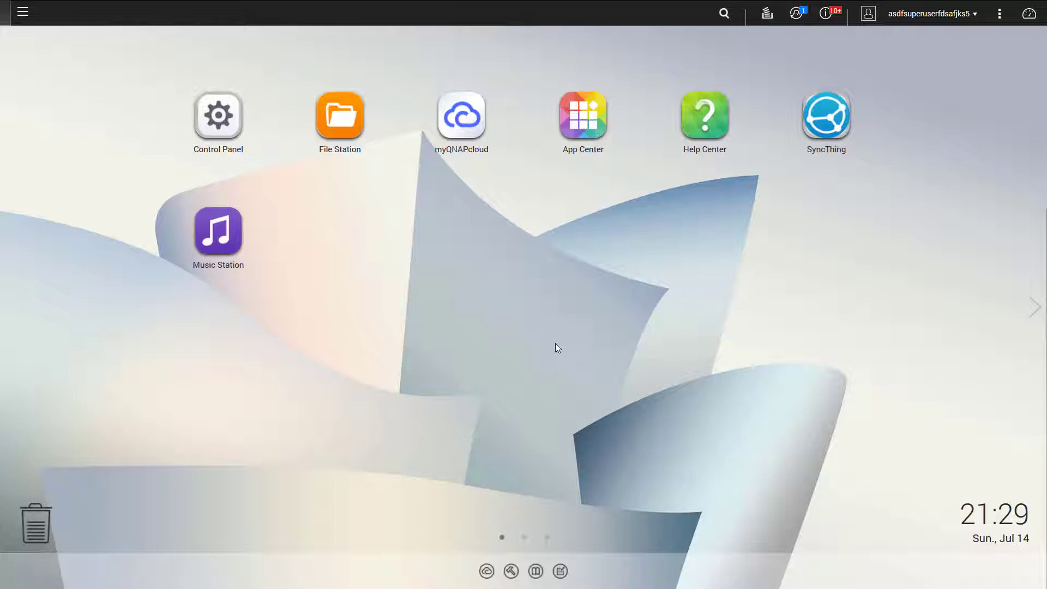
mouse_move(218, 114)
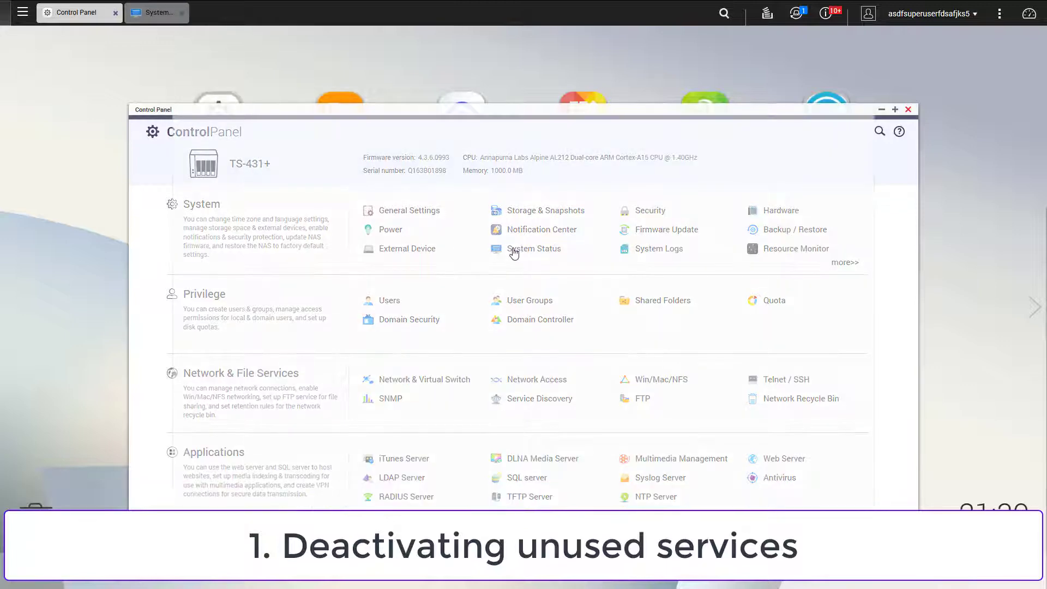
View the System Service list in System Status and inspect the FTP Service entry.
left_click(534, 249)
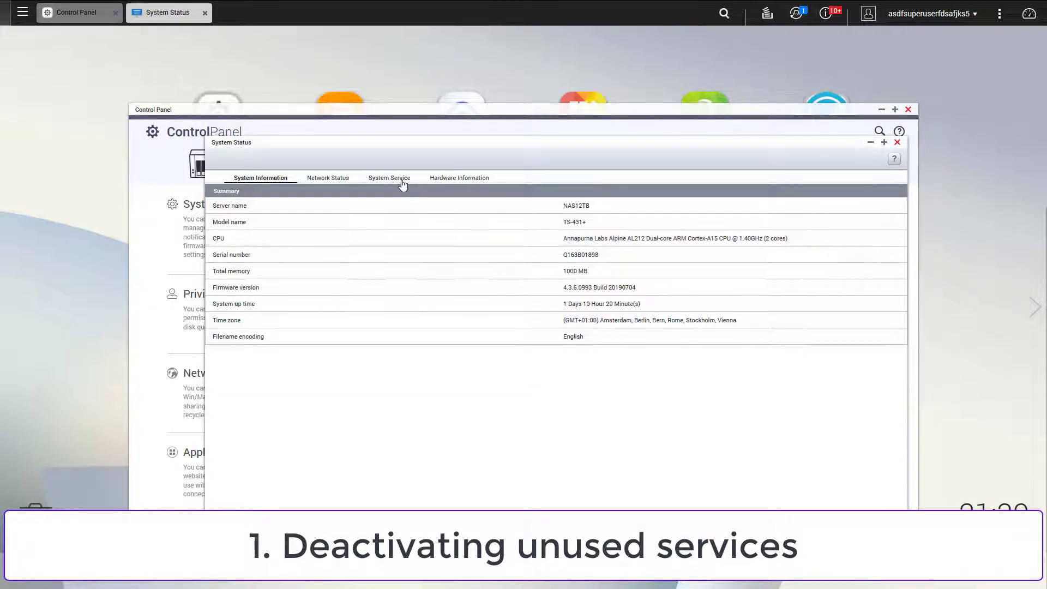
left_click(388, 177)
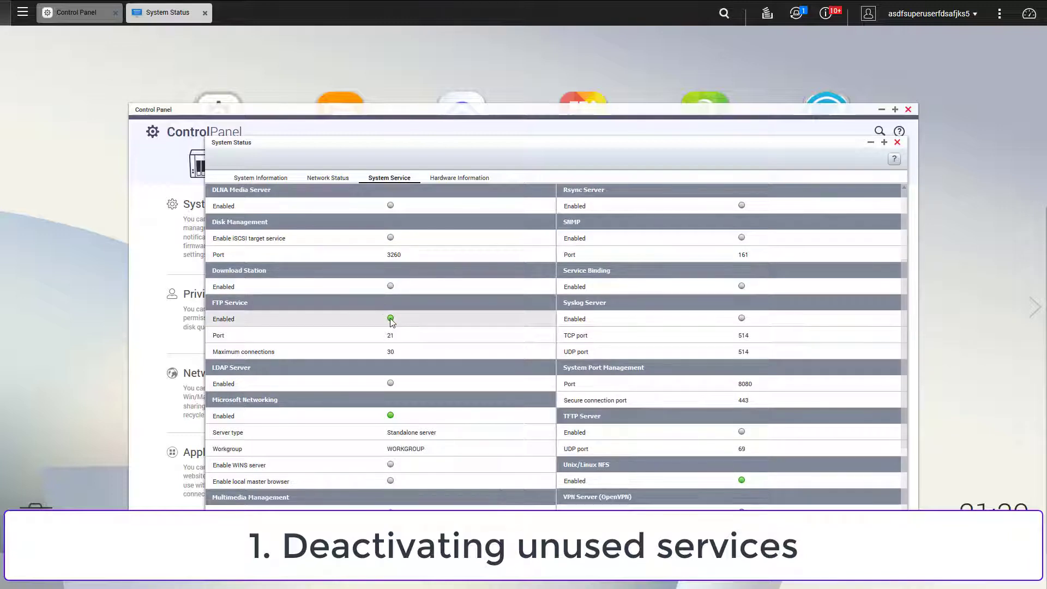
left_click(391, 319)
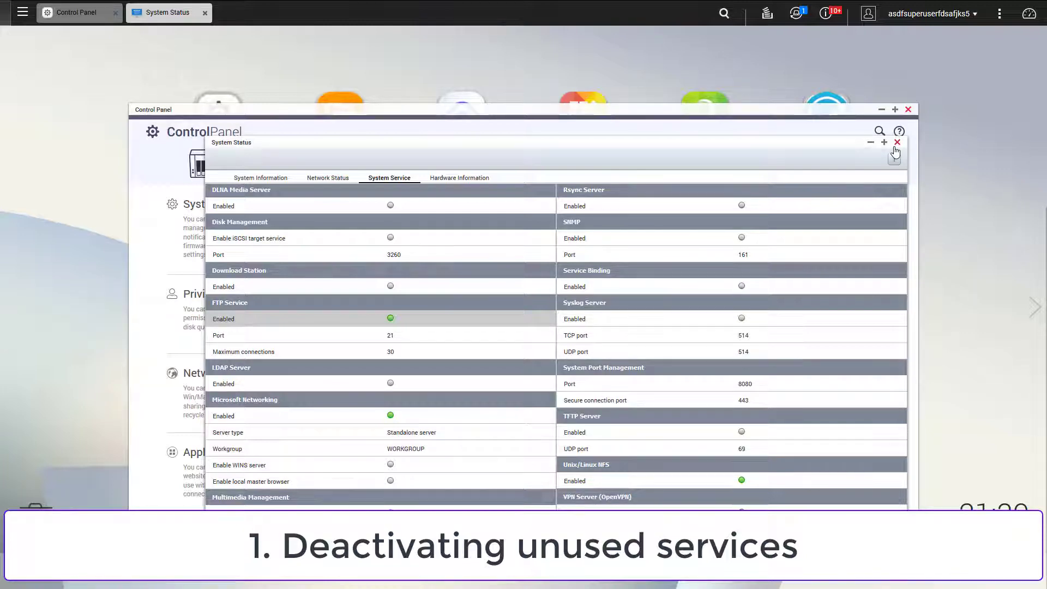
Find the FTP settings via Control Panel search, untick Enable FTP Service and apply.
left_click(897, 142)
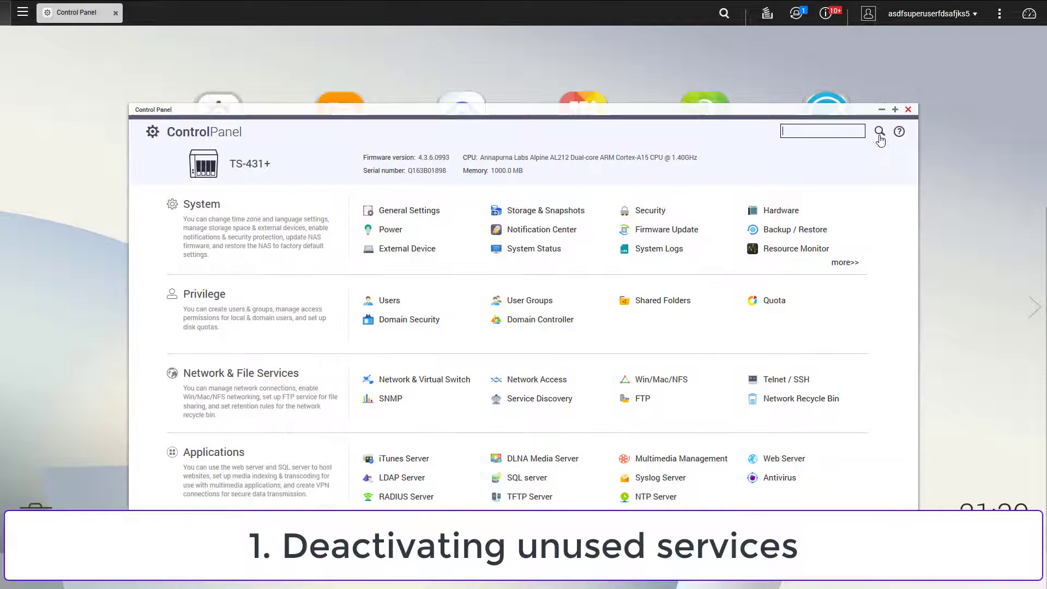
type("ftp")
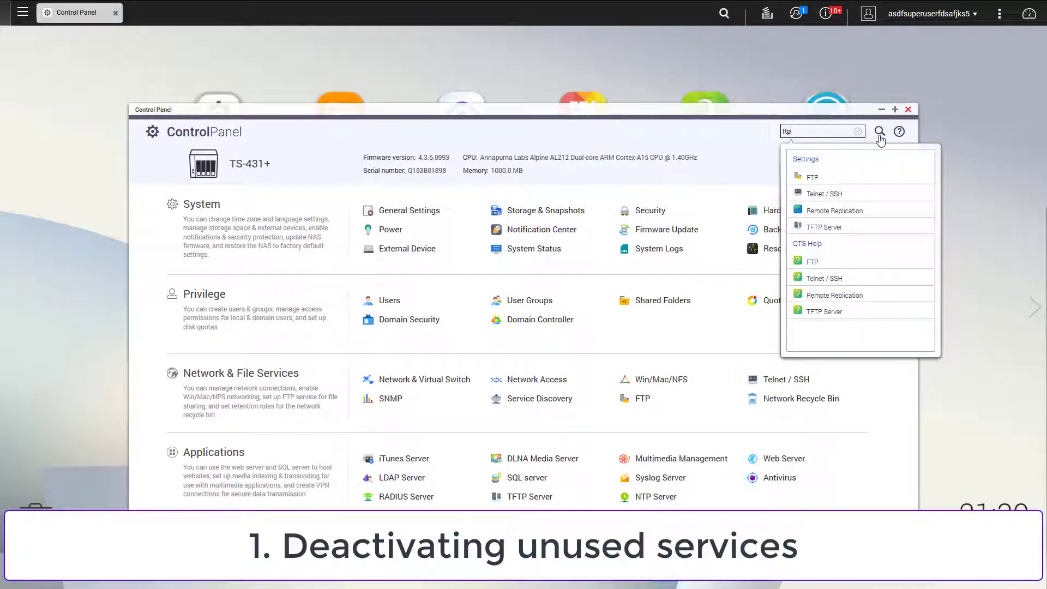
left_click(812, 176)
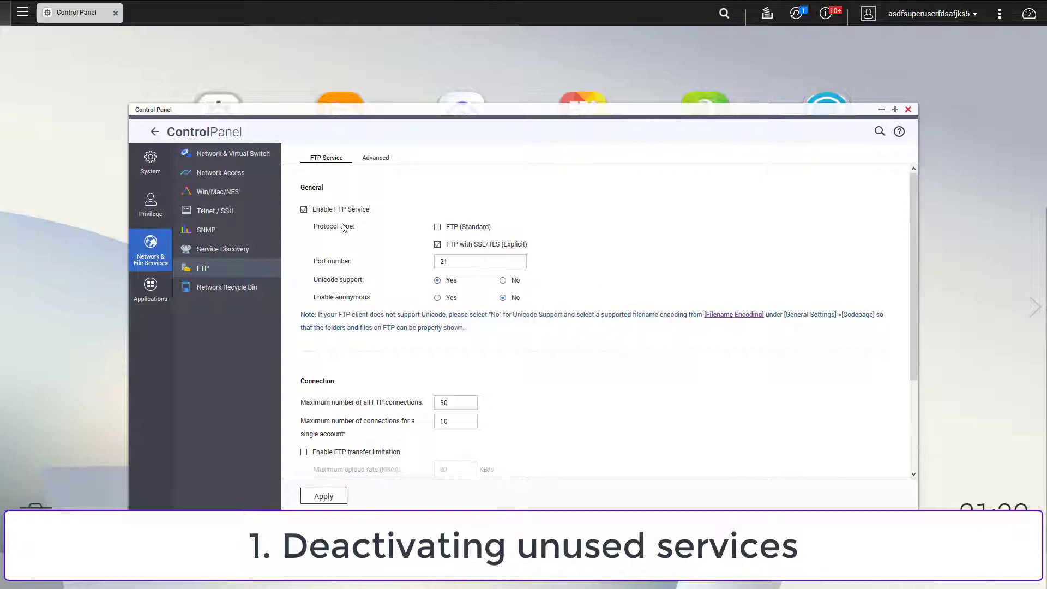
left_click(304, 209)
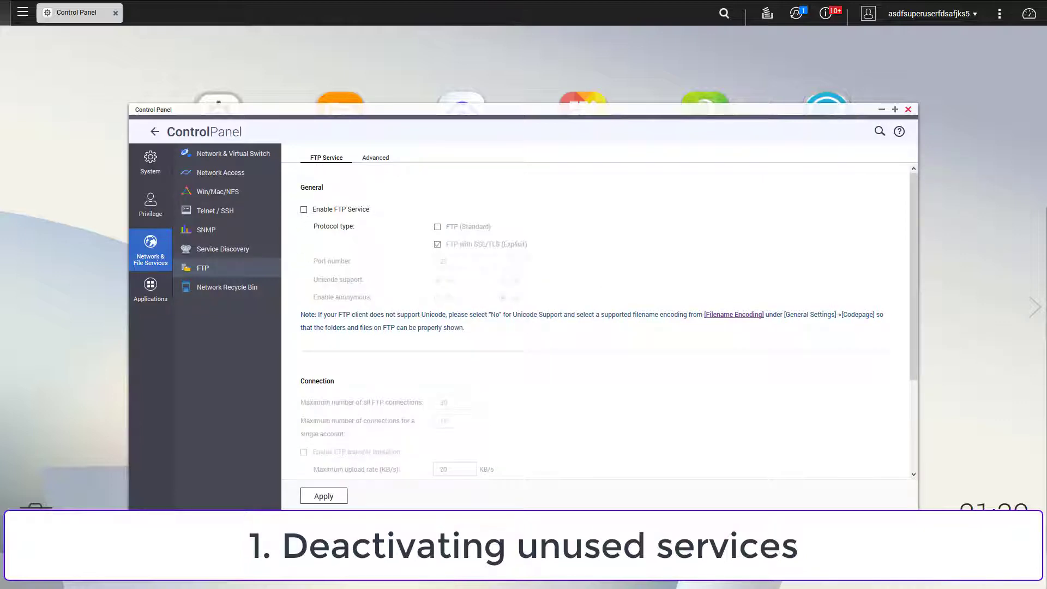
left_click(908, 109)
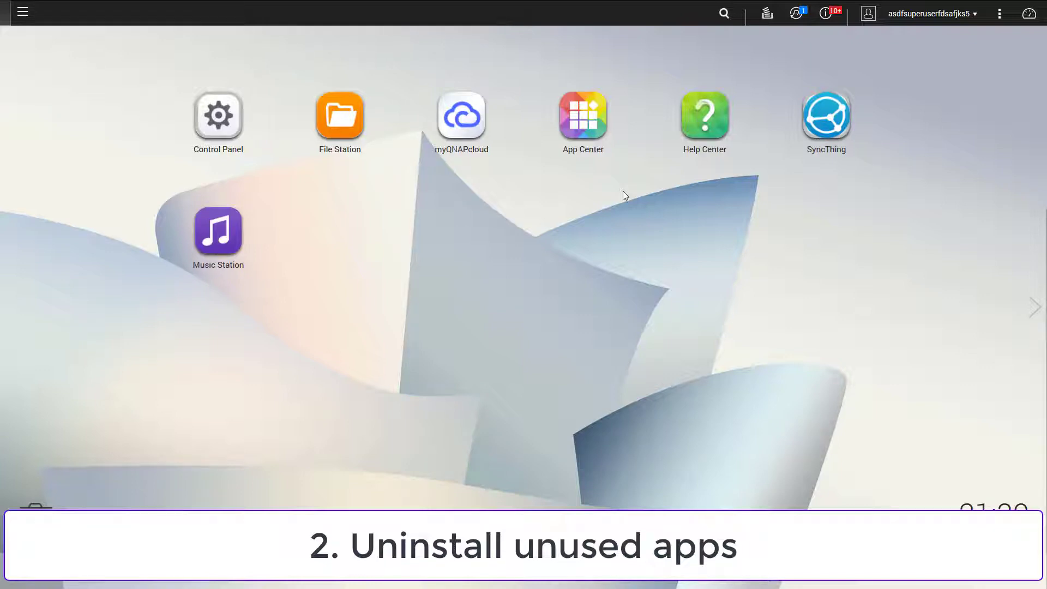
Remove Music Station from App Center and confirm the uninstall.
left_click(582, 113)
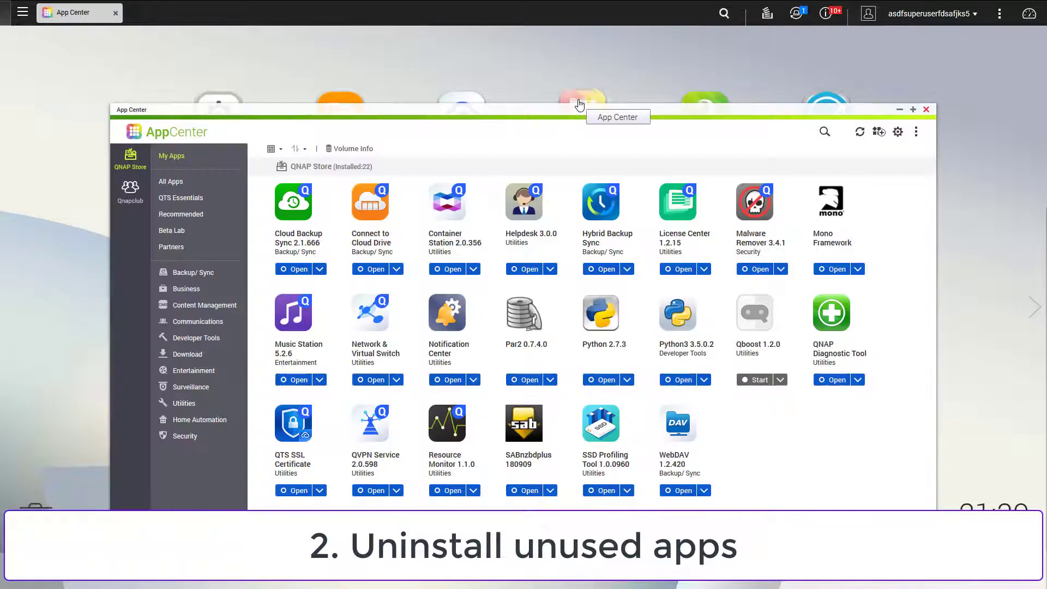
mouse_move(338, 380)
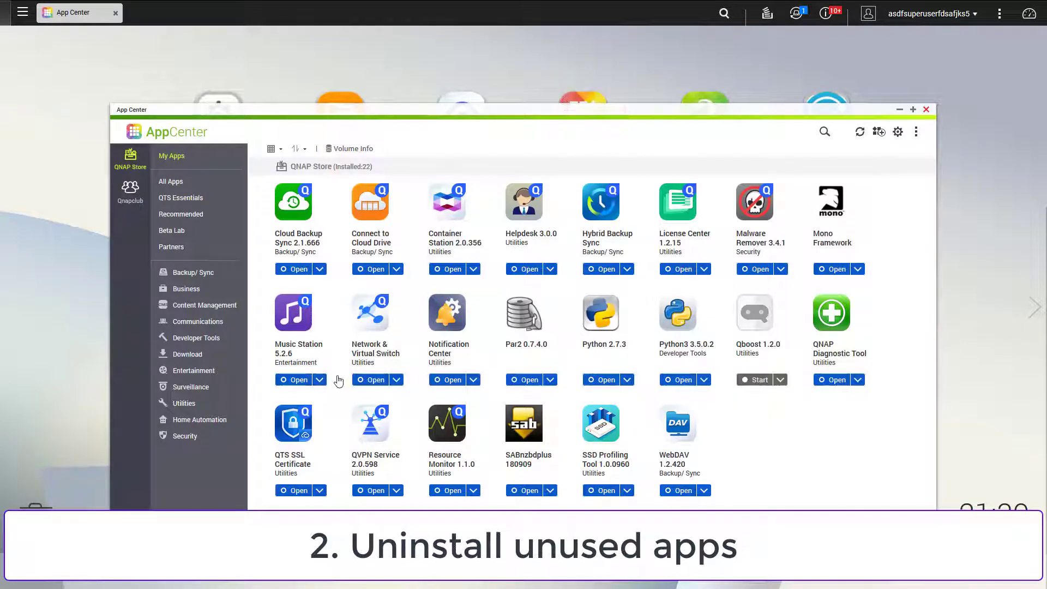
left_click(320, 379)
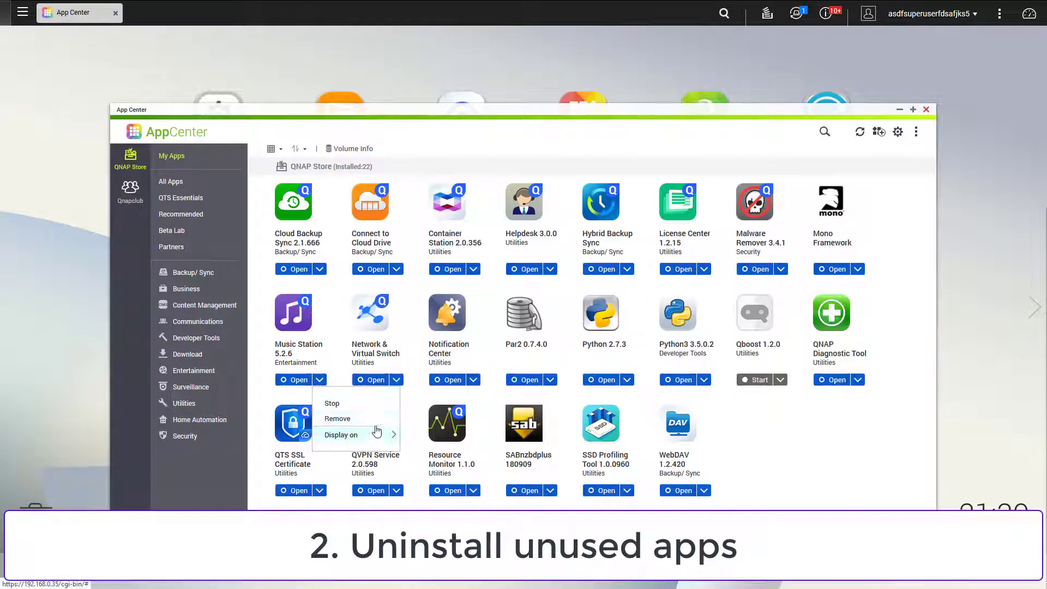
left_click(337, 419)
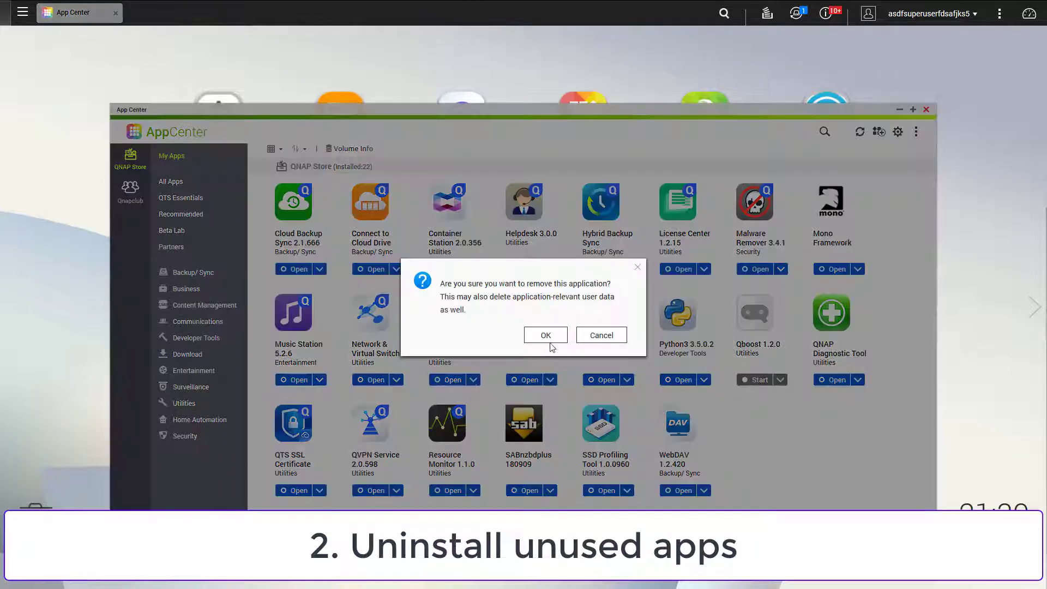
left_click(546, 335)
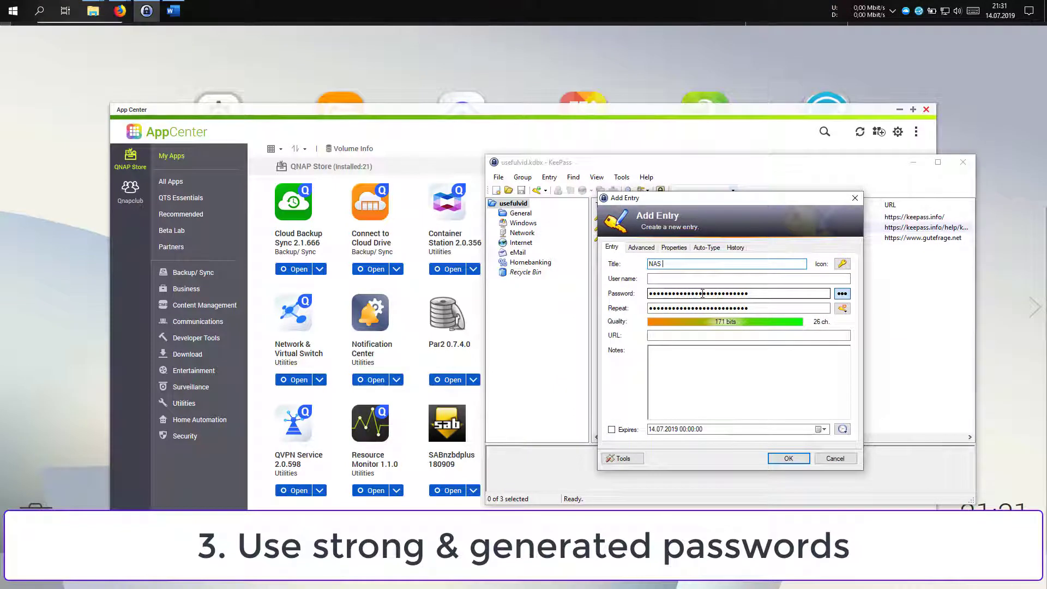
Enter 'User' as the user name for the new NAS entry in KeePass.
type("User")
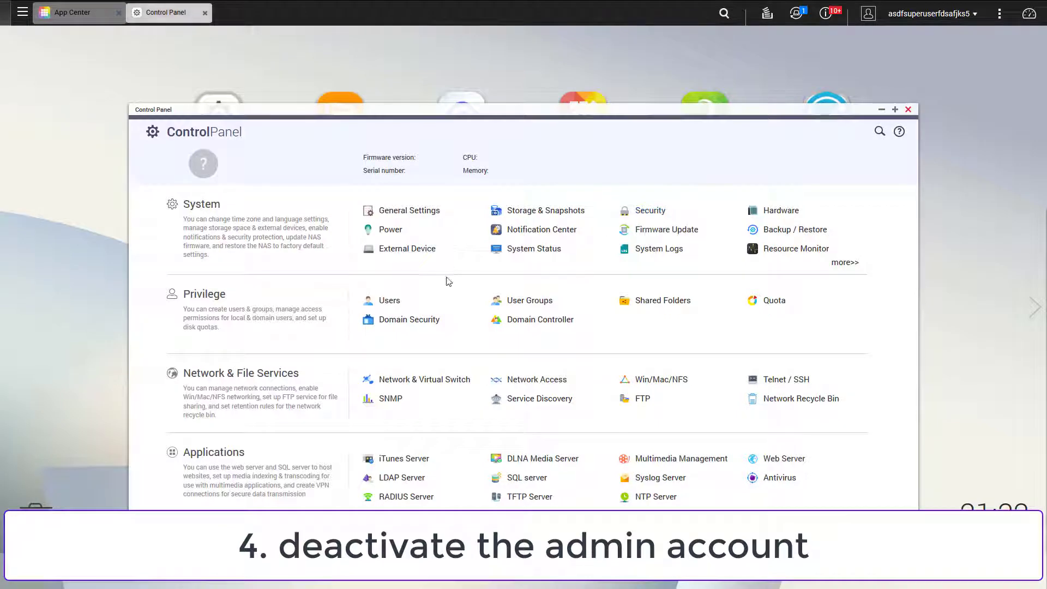
Start creating a new local user and add it to the administrators group.
left_click(388, 300)
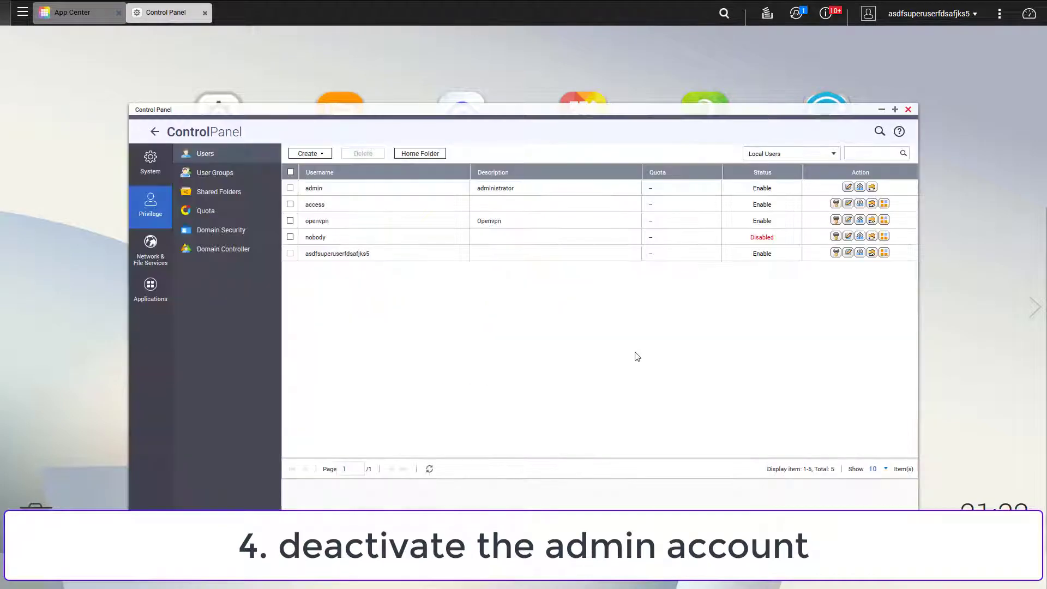
left_click(308, 152)
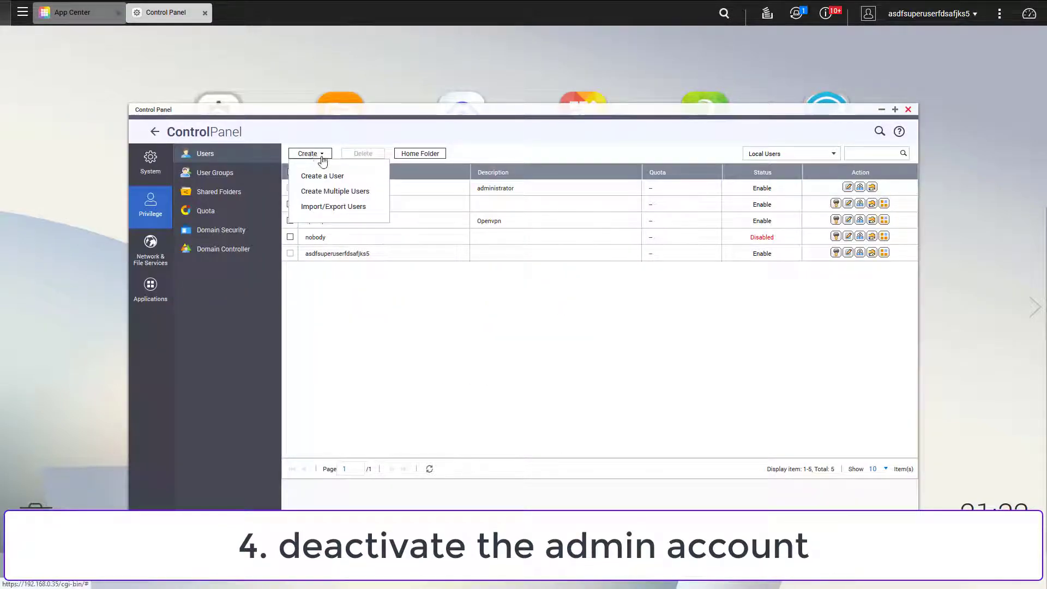
left_click(322, 175)
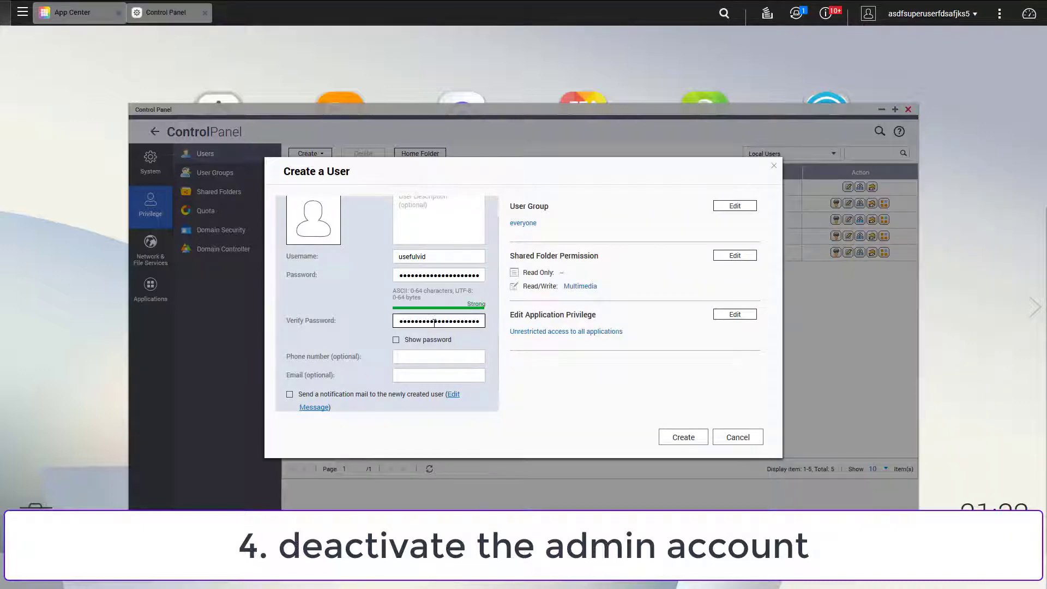
left_click(733, 205)
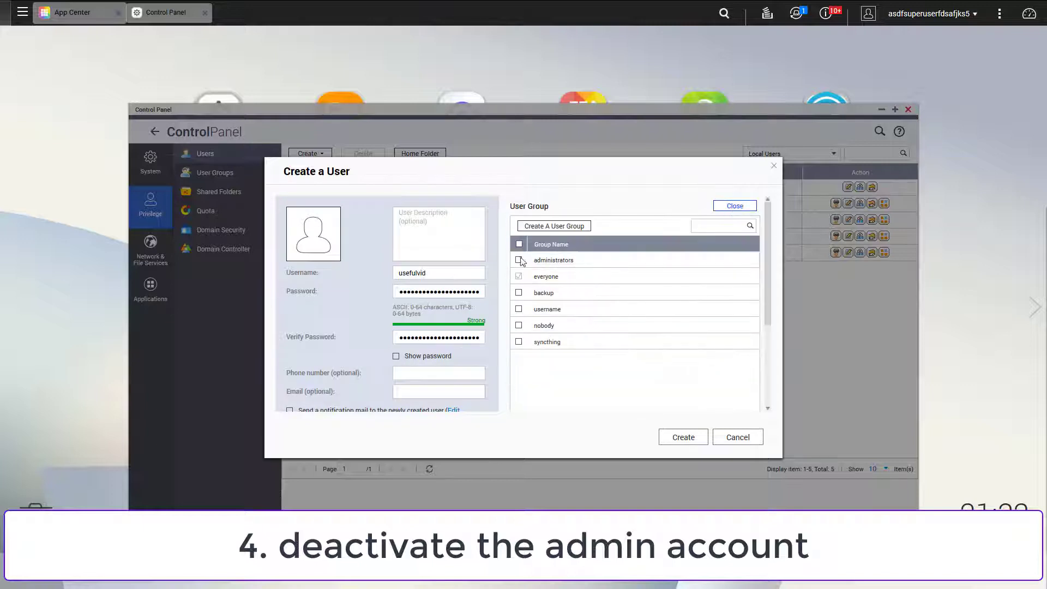
left_click(683, 436)
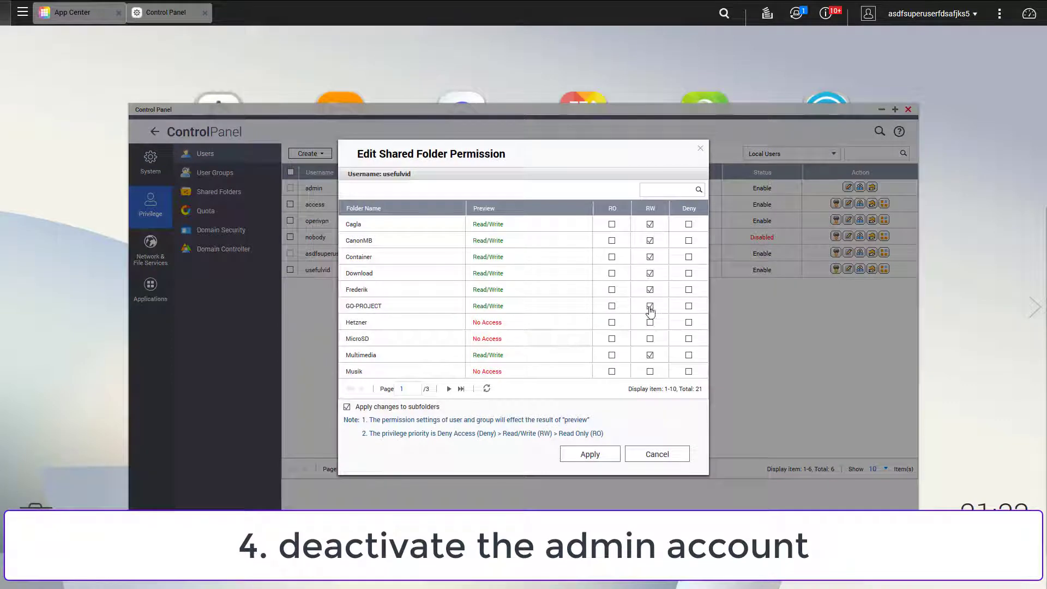
Grant the new user read/write on GO-PROJECT and scripts, then apply the folder permissions.
left_click(461, 388)
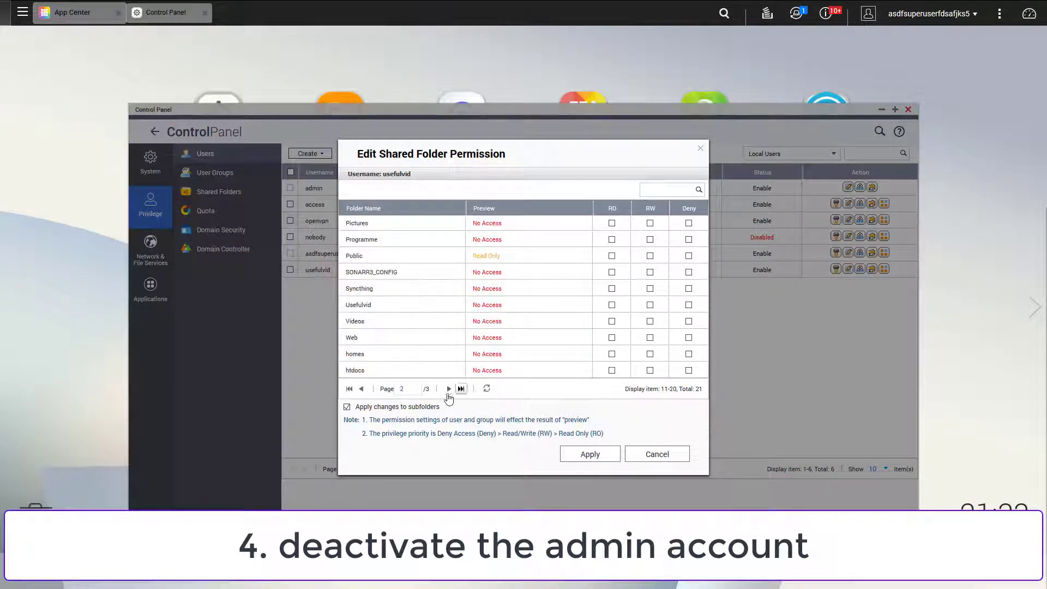
left_click(460, 388)
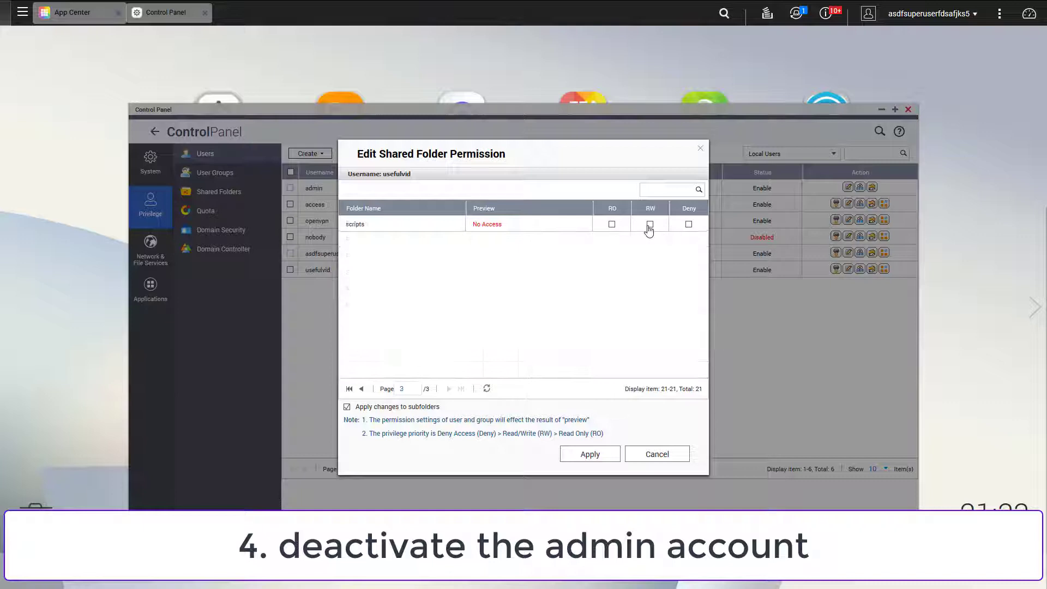
left_click(588, 453)
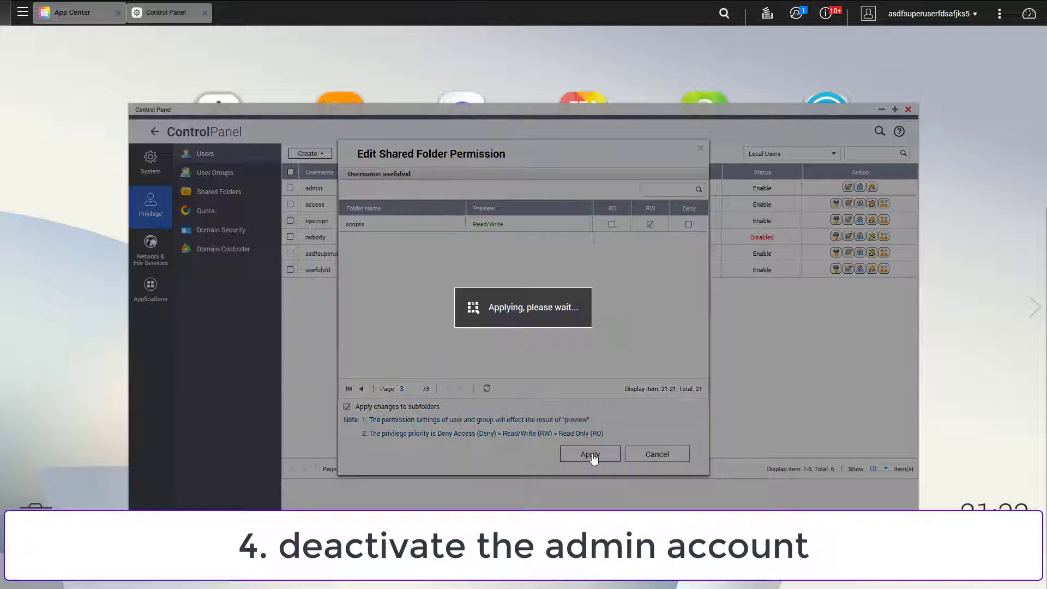
left_click(590, 454)
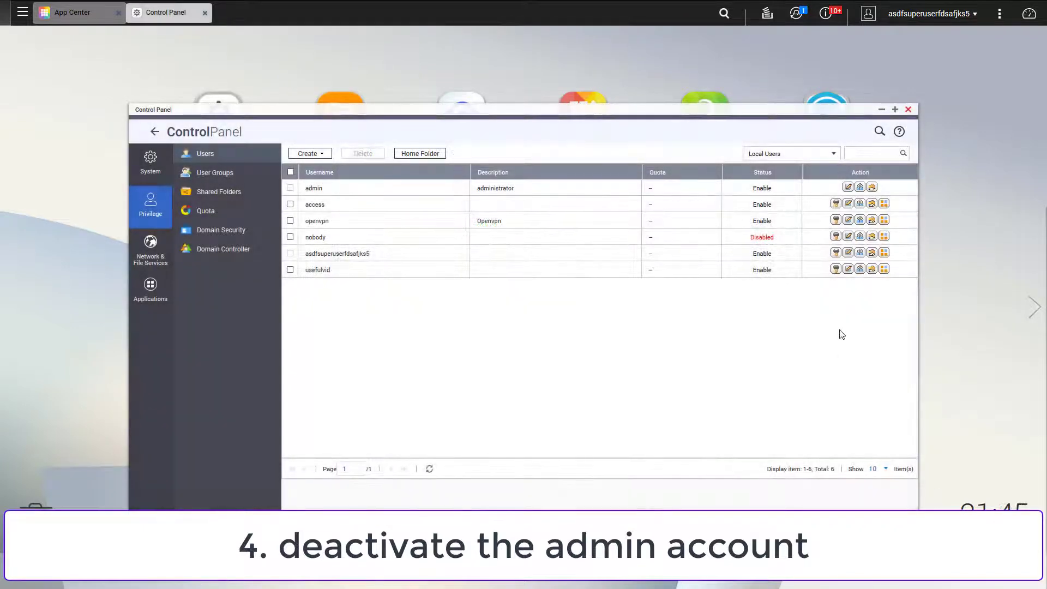
Review the new user's application privileges, then disable the admin account immediately.
left_click(884, 268)
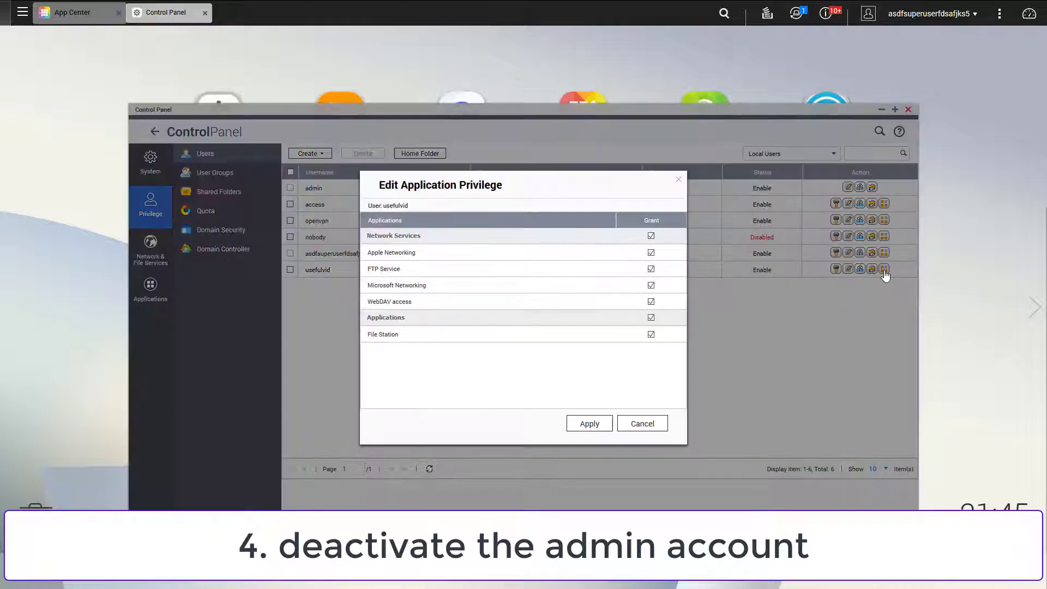
mouse_move(641, 423)
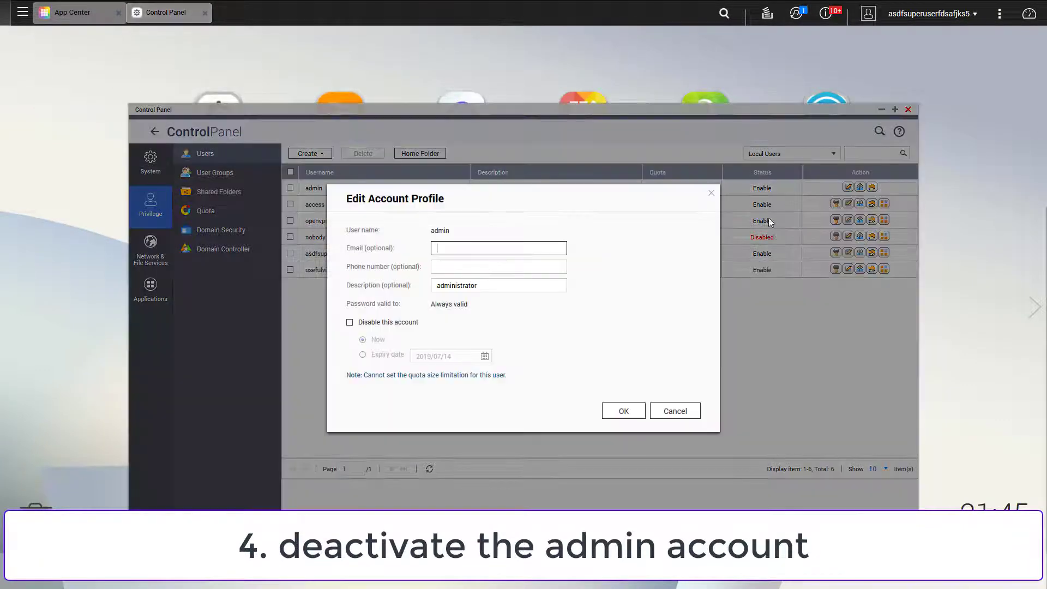
left_click(350, 322)
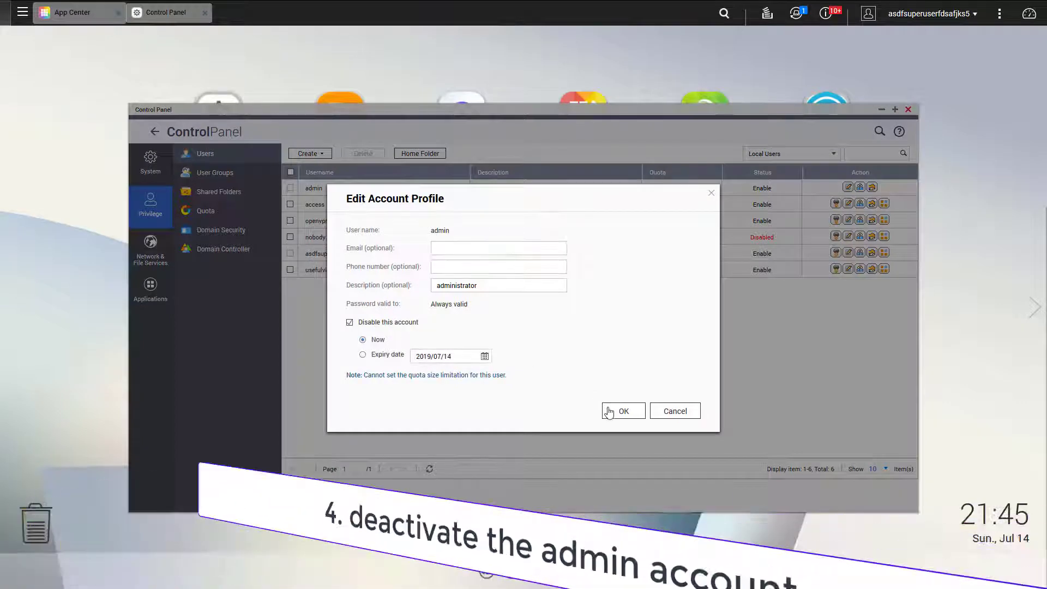
left_click(622, 411)
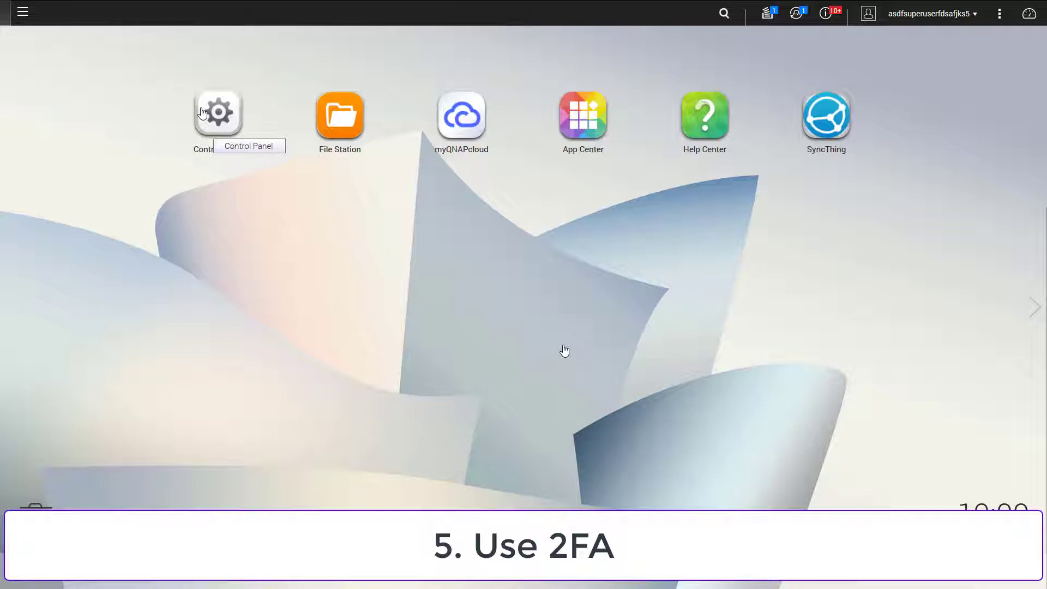
In General Settings > Time, update the server time to match the computer.
double_click(217, 112)
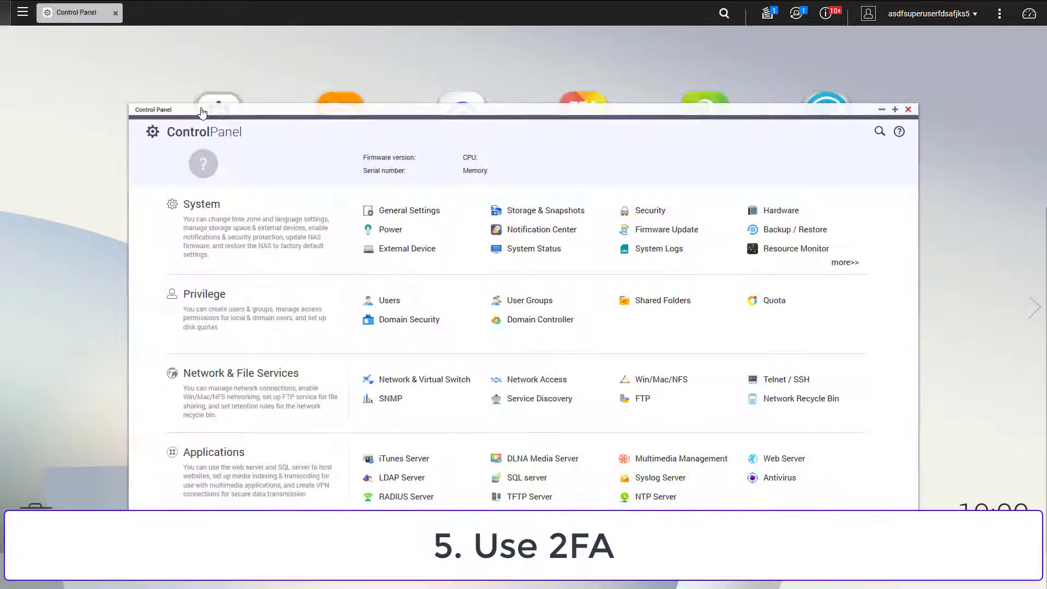
left_click(409, 209)
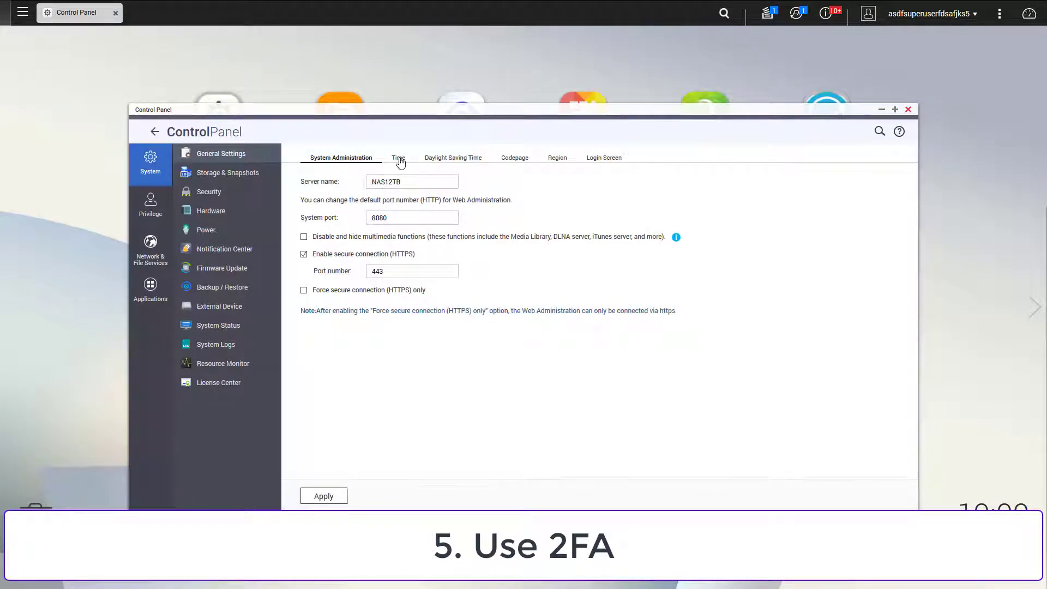
left_click(398, 157)
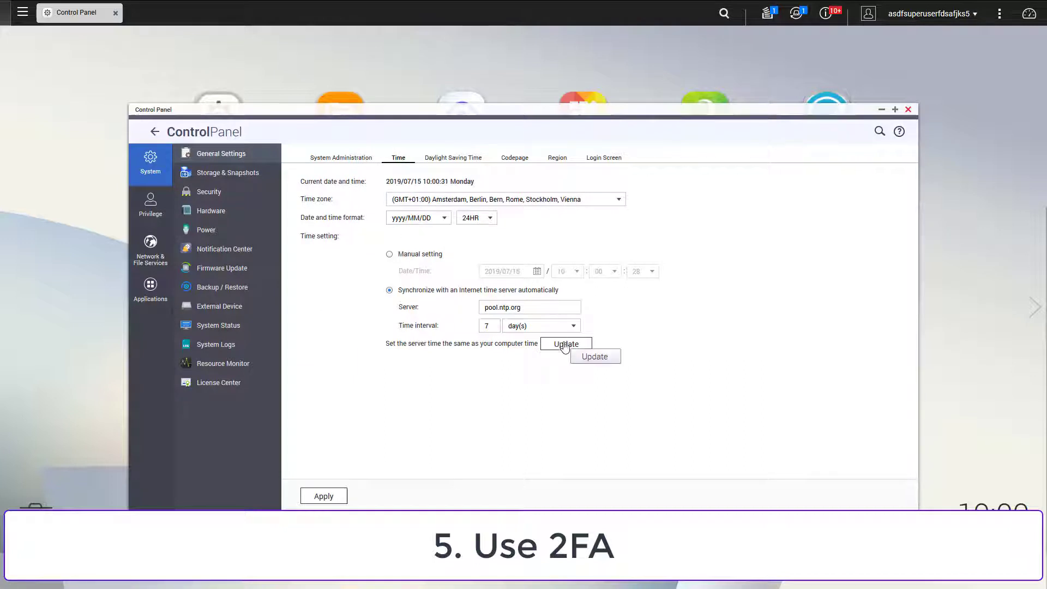
left_click(565, 343)
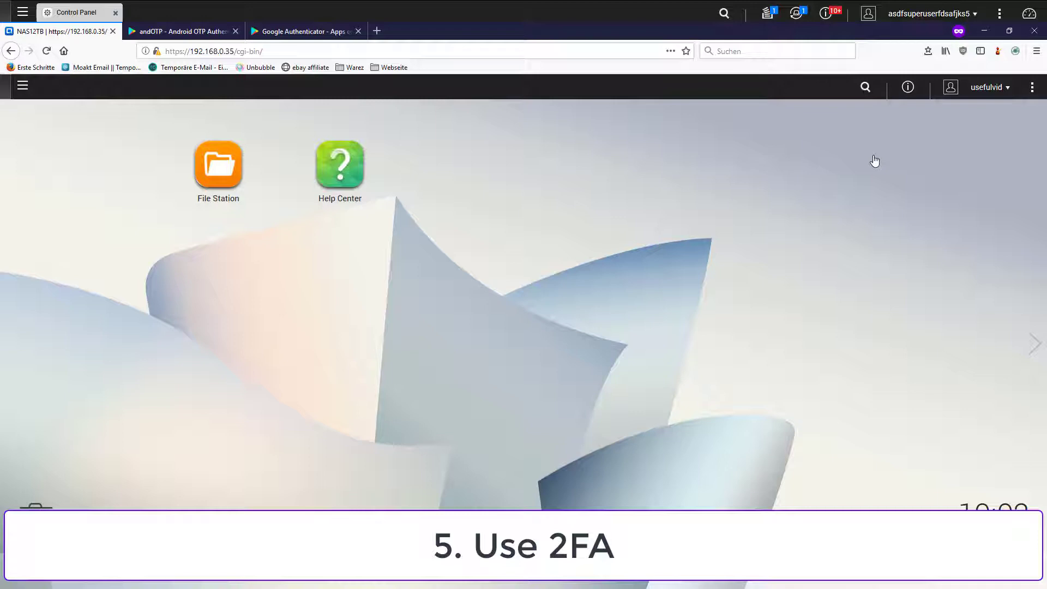
mouse_move(885, 156)
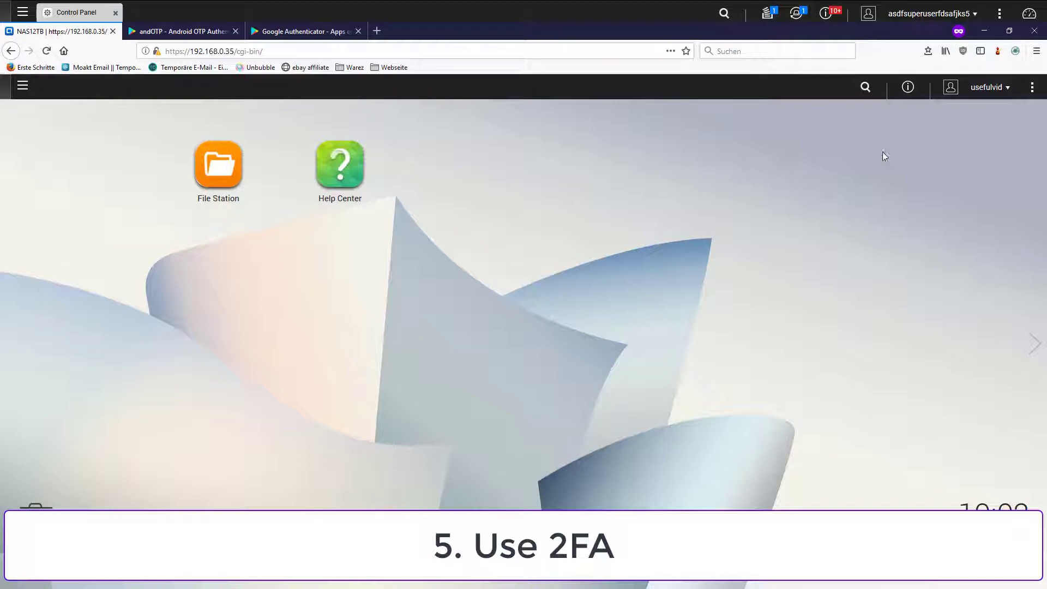
Start 2-step verification setup from this account's Options, showing the QR code and key.
left_click(989, 87)
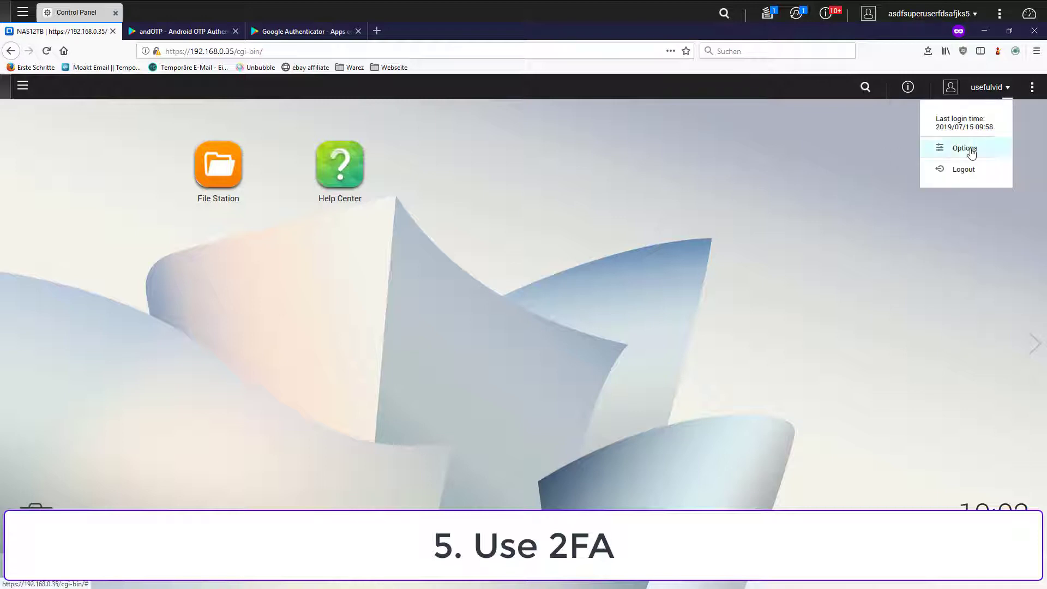
left_click(964, 147)
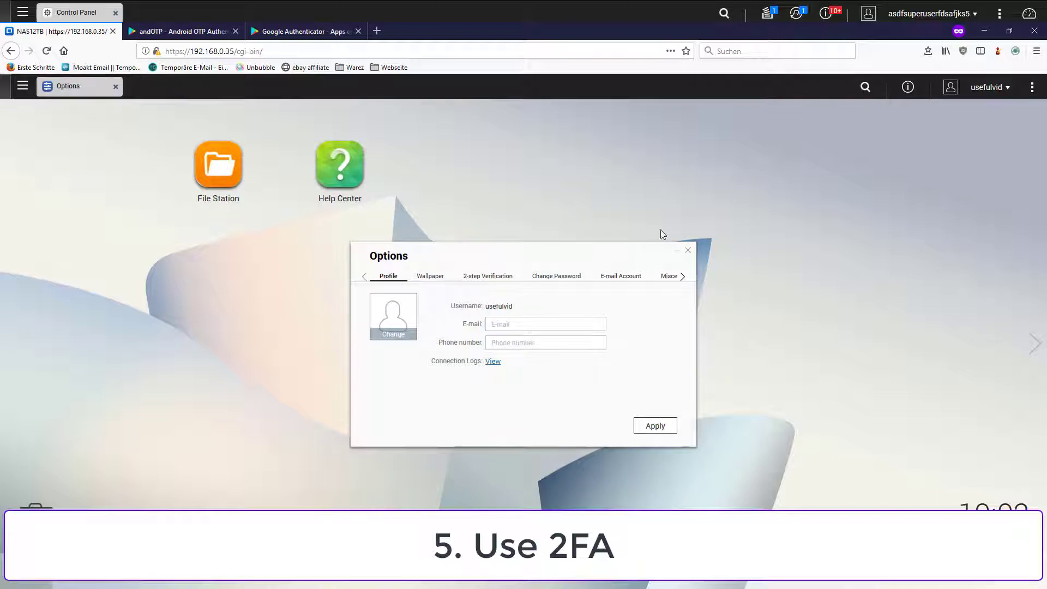
left_click(487, 276)
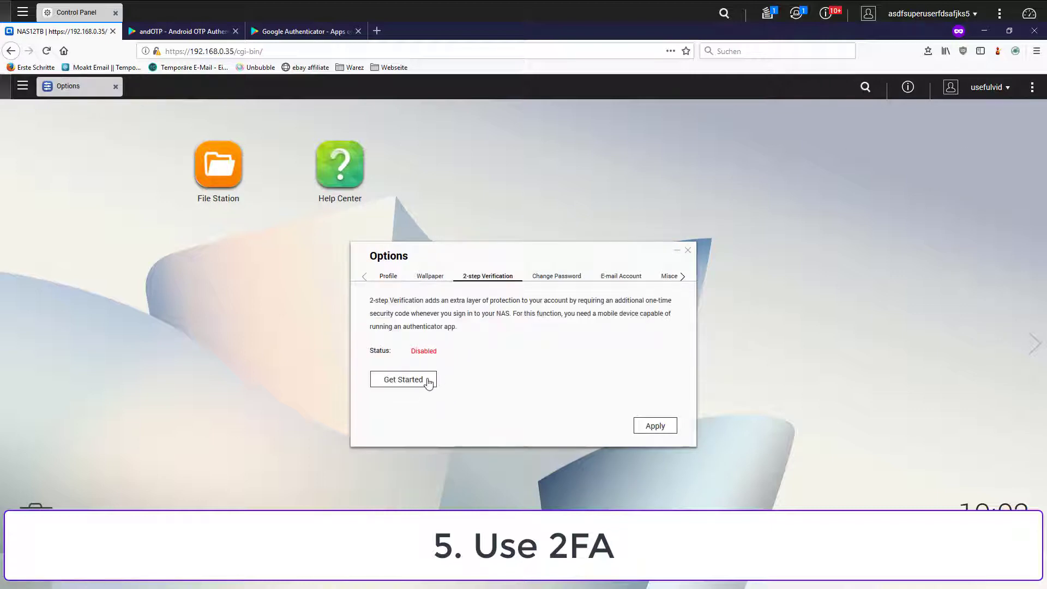
left_click(403, 379)
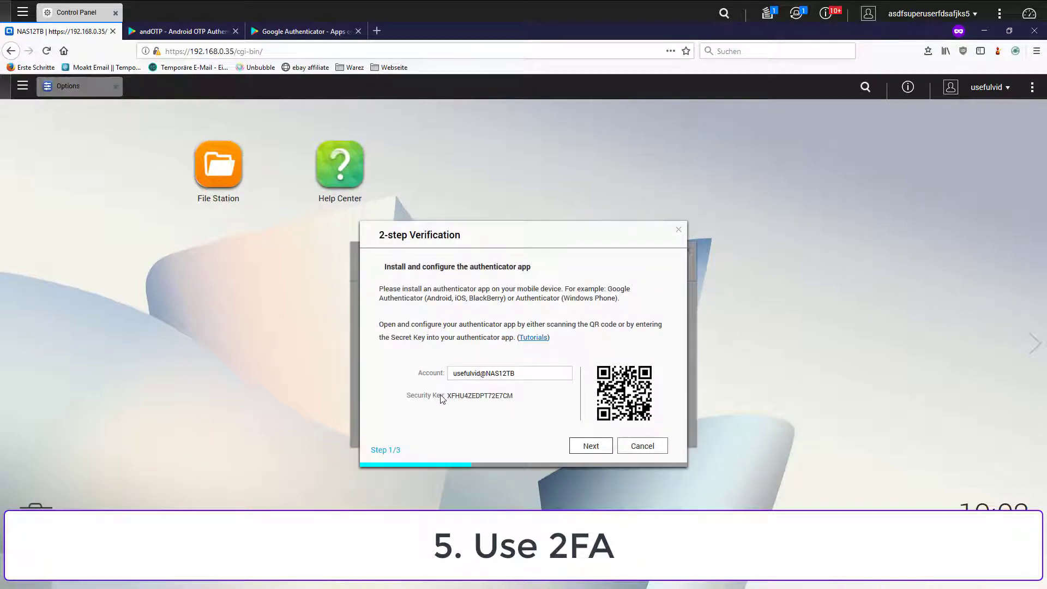
mouse_move(504, 406)
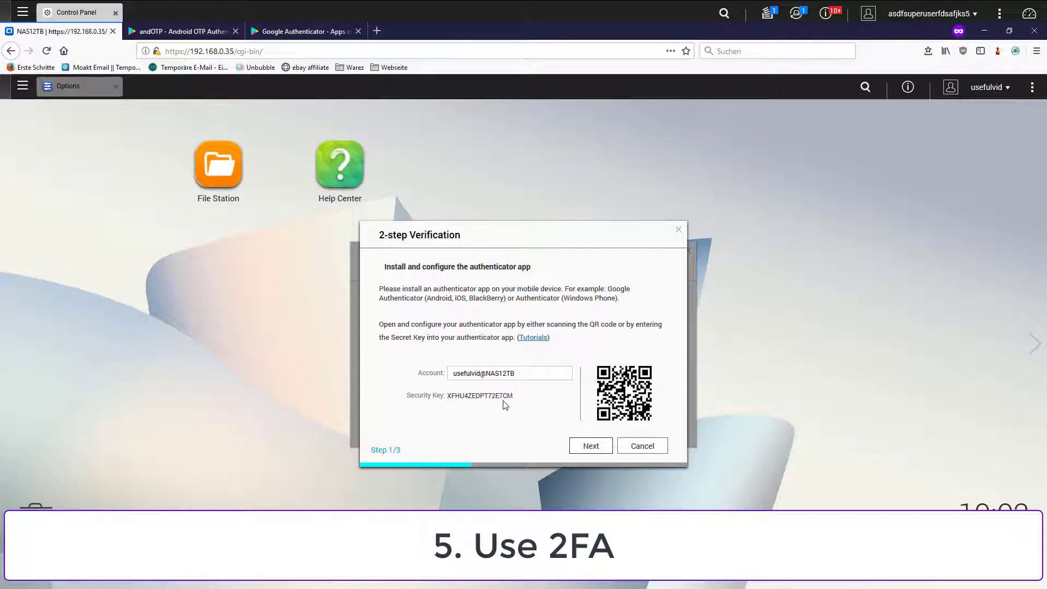
Verify the authenticator's security code and continue to the backup method.
left_click(590, 445)
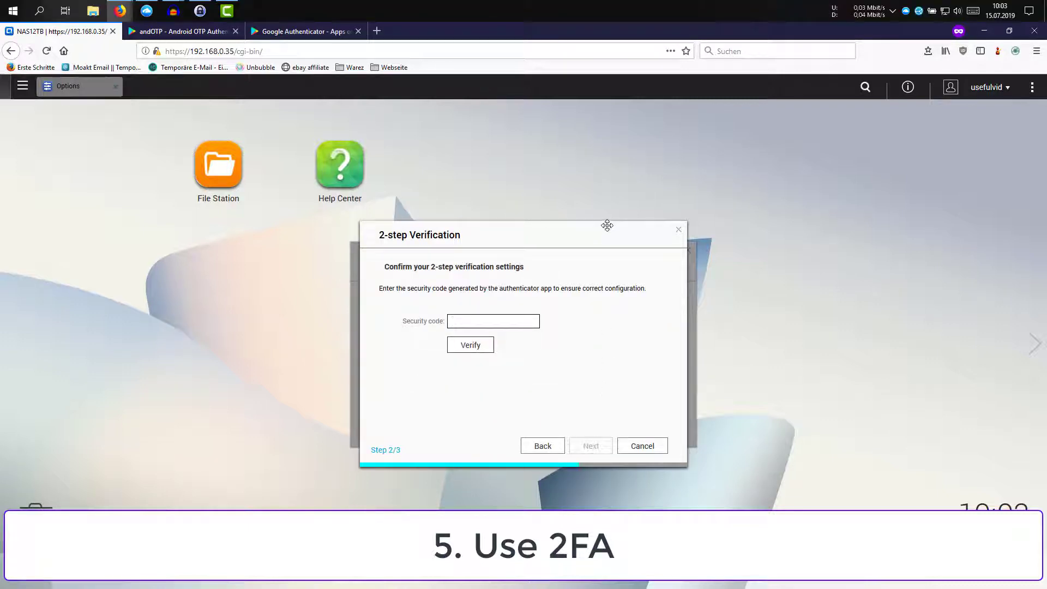
left_click(470, 344)
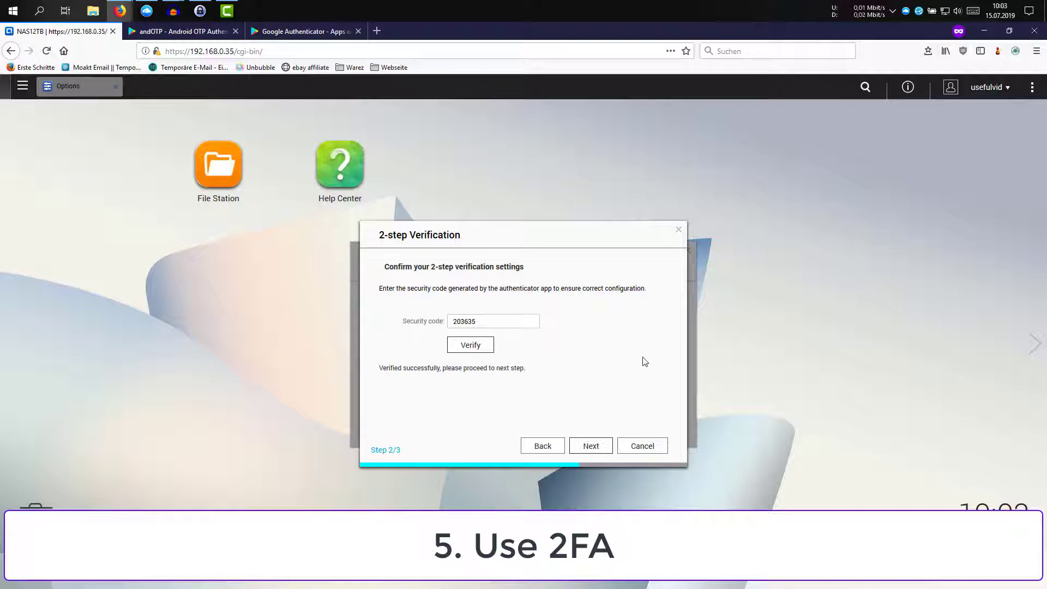
left_click(589, 445)
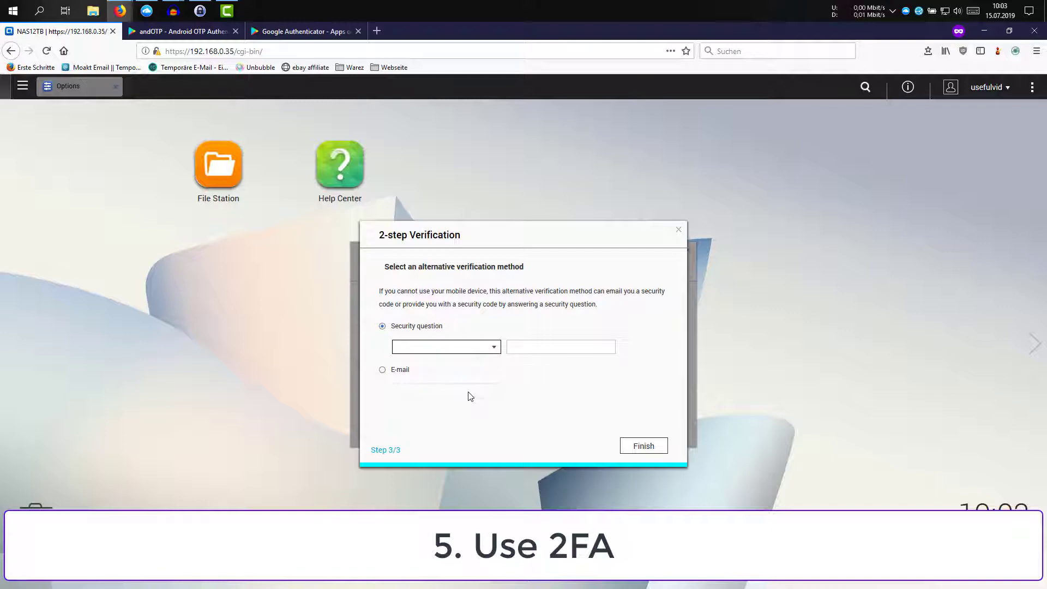
mouse_move(524, 398)
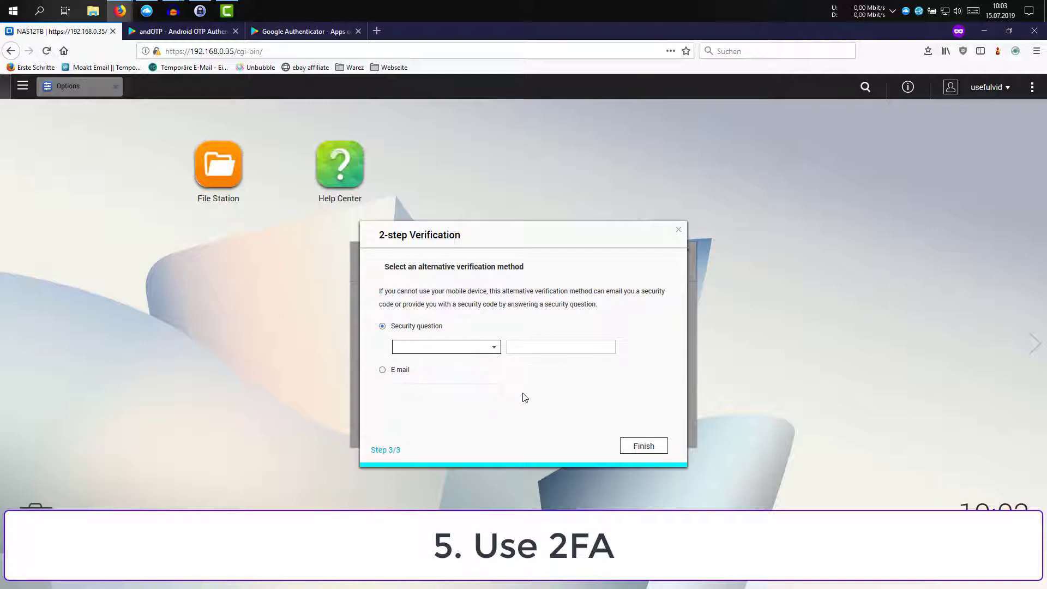
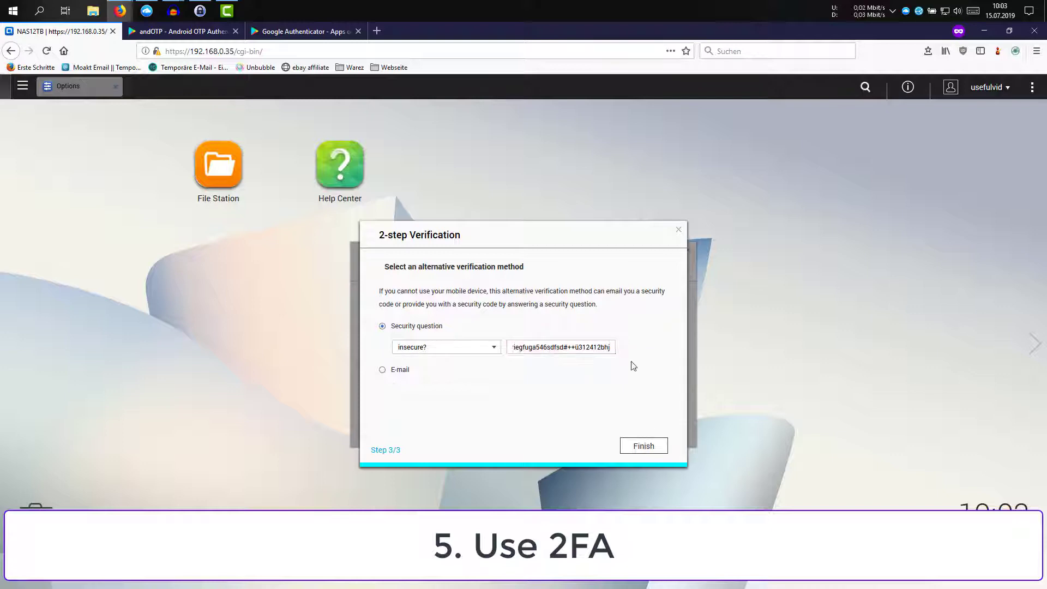
left_click(641, 445)
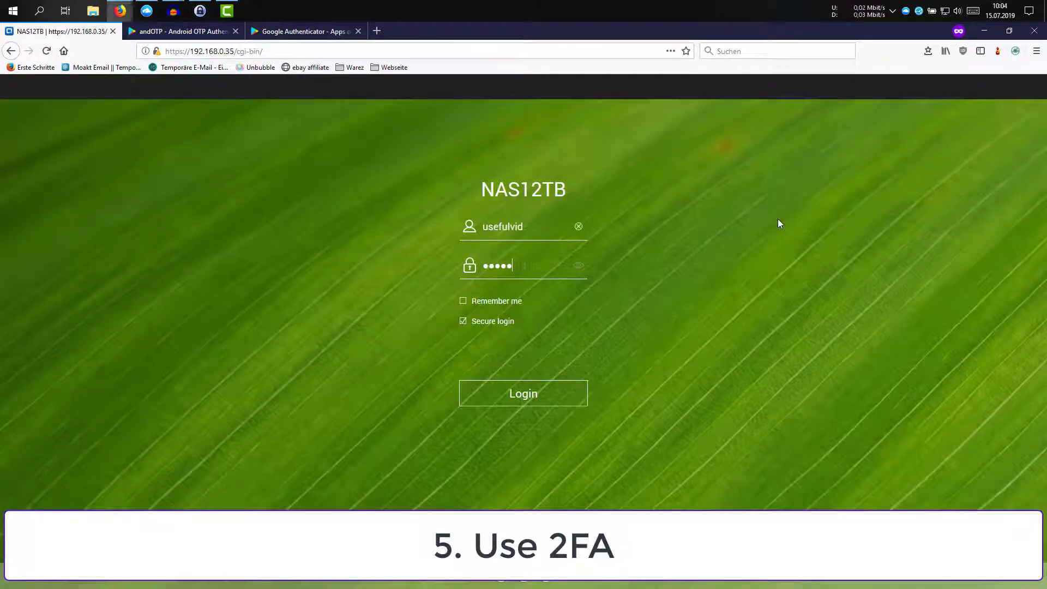
Sign in again with the account password and the authenticator code.
left_click(523, 393)
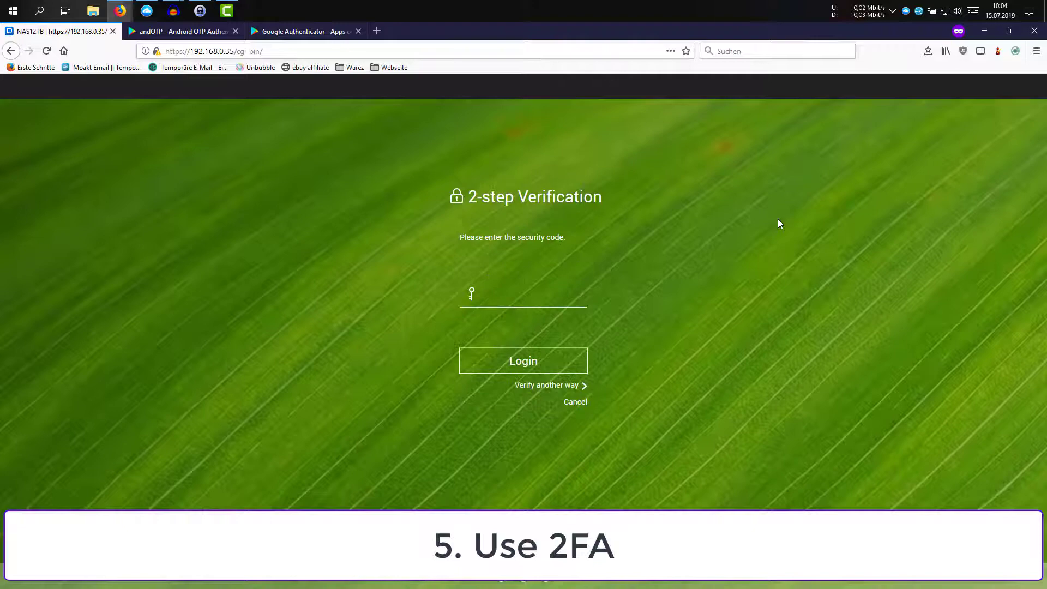
left_click(522, 361)
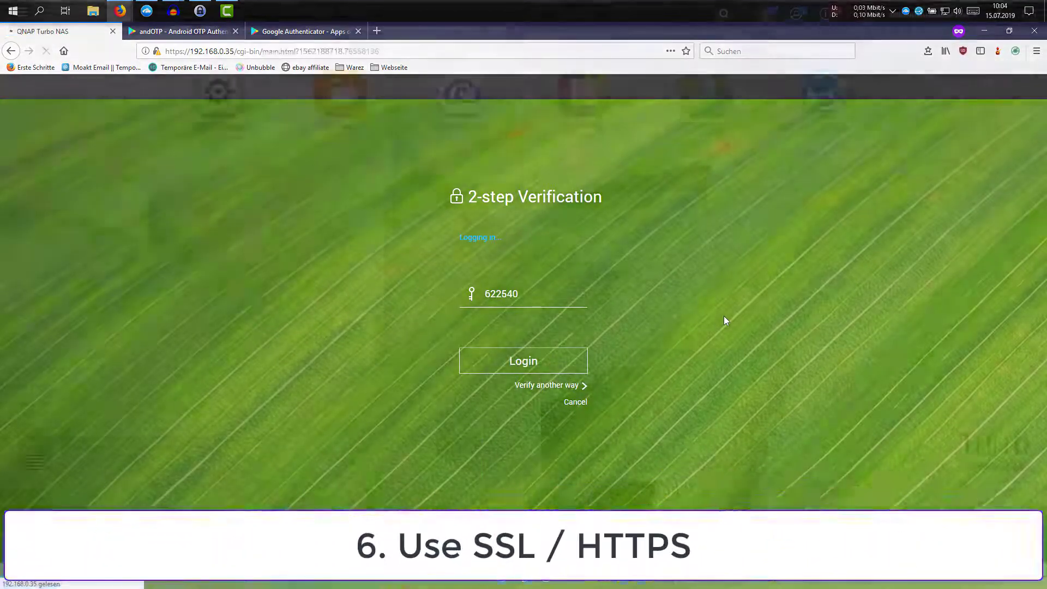
left_click(522, 361)
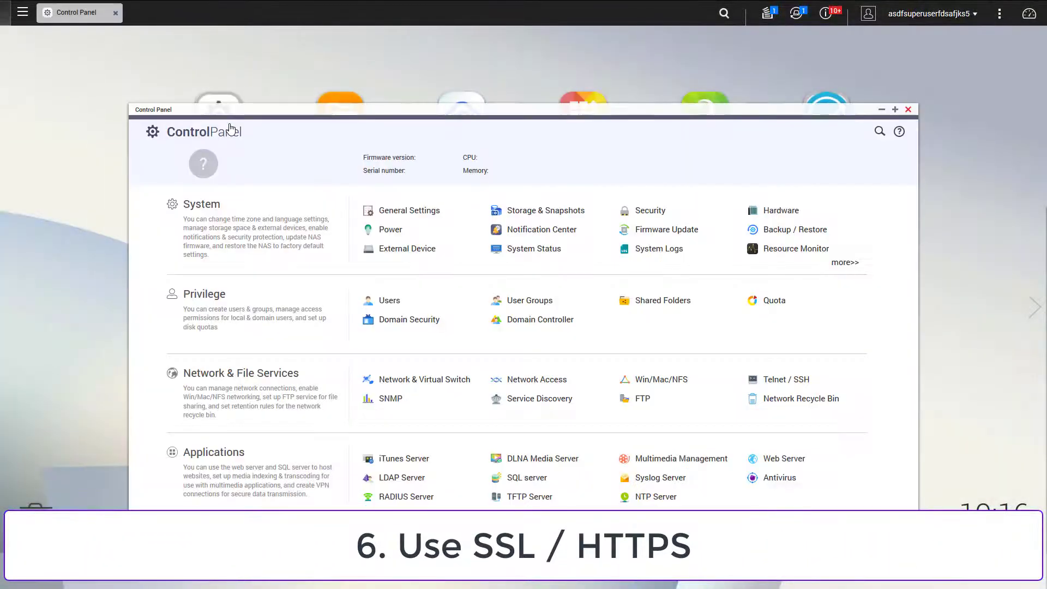
left_click(409, 210)
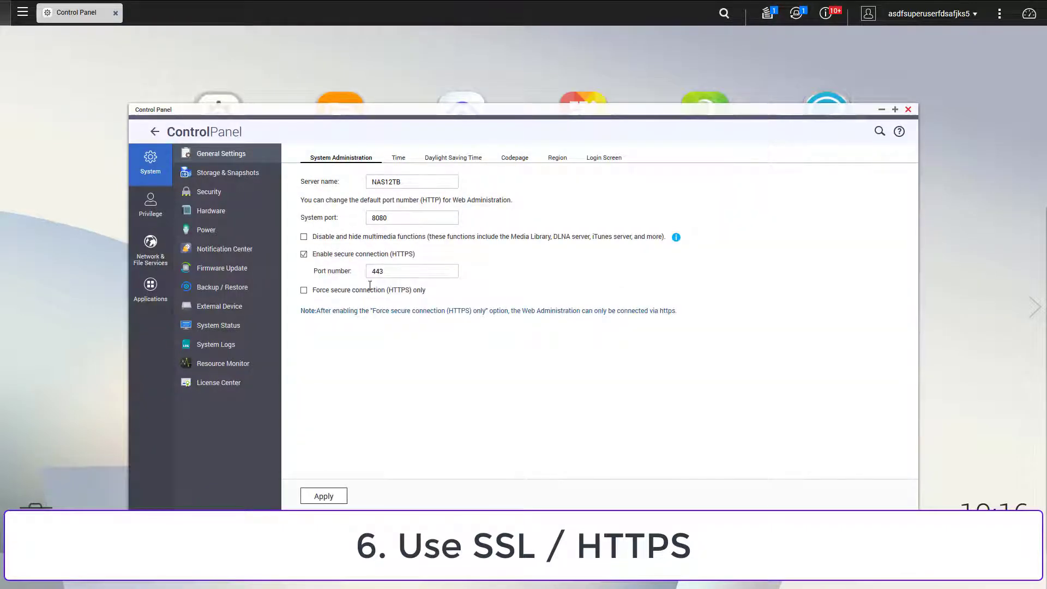
left_click(323, 495)
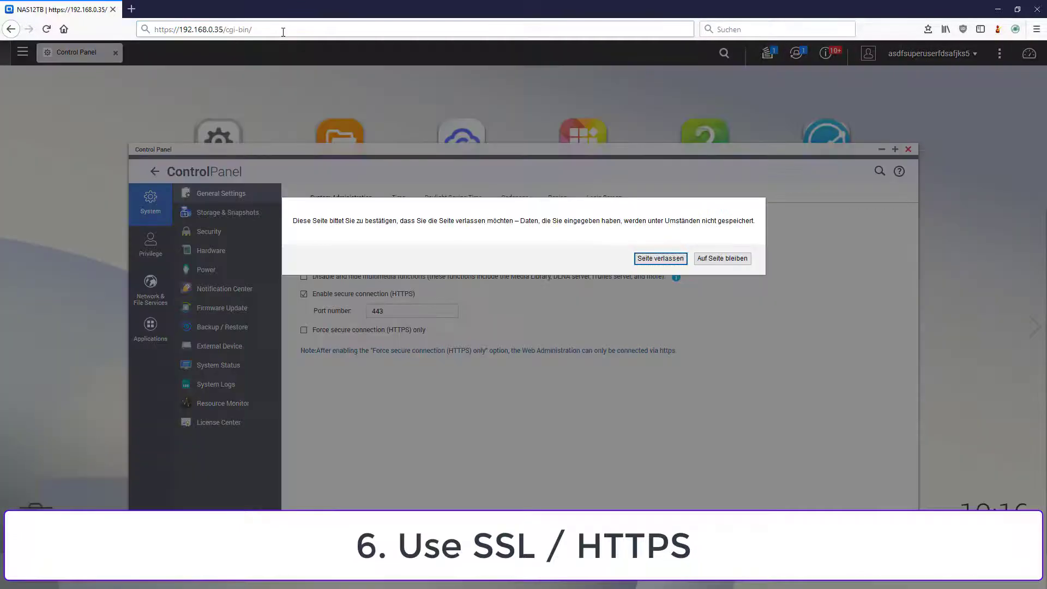
left_click(658, 258)
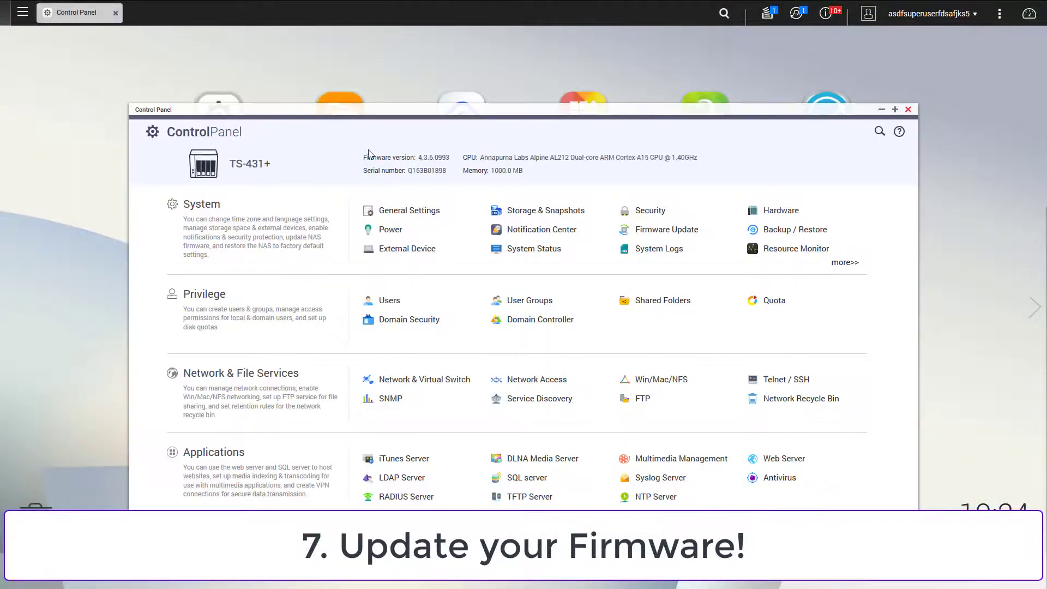
Check firmware 4.3.6.0993 for updates and browse QNAP's Product Support Status table.
left_click(665, 229)
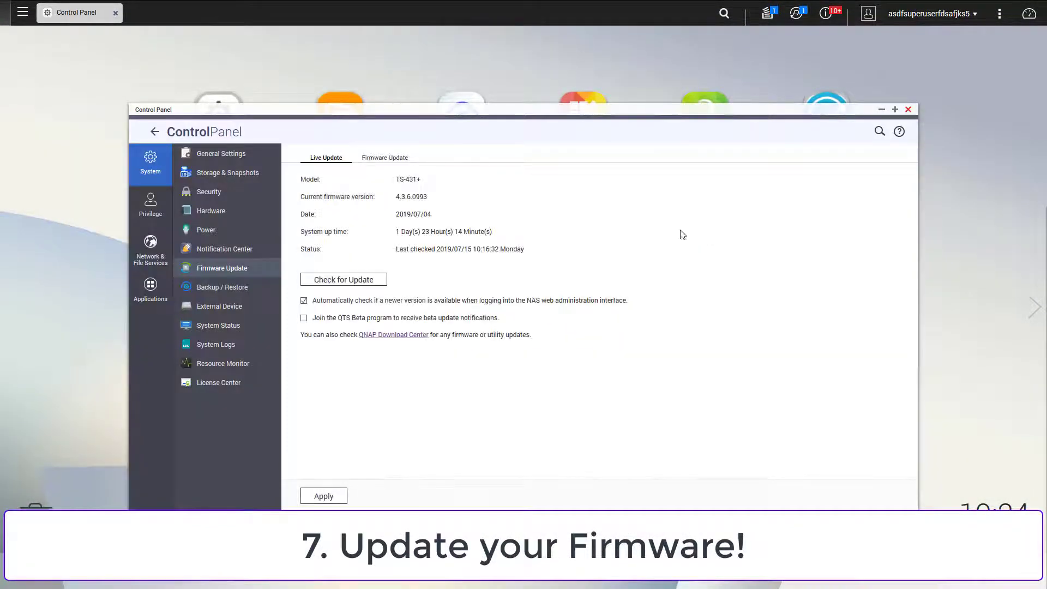
mouse_move(376, 275)
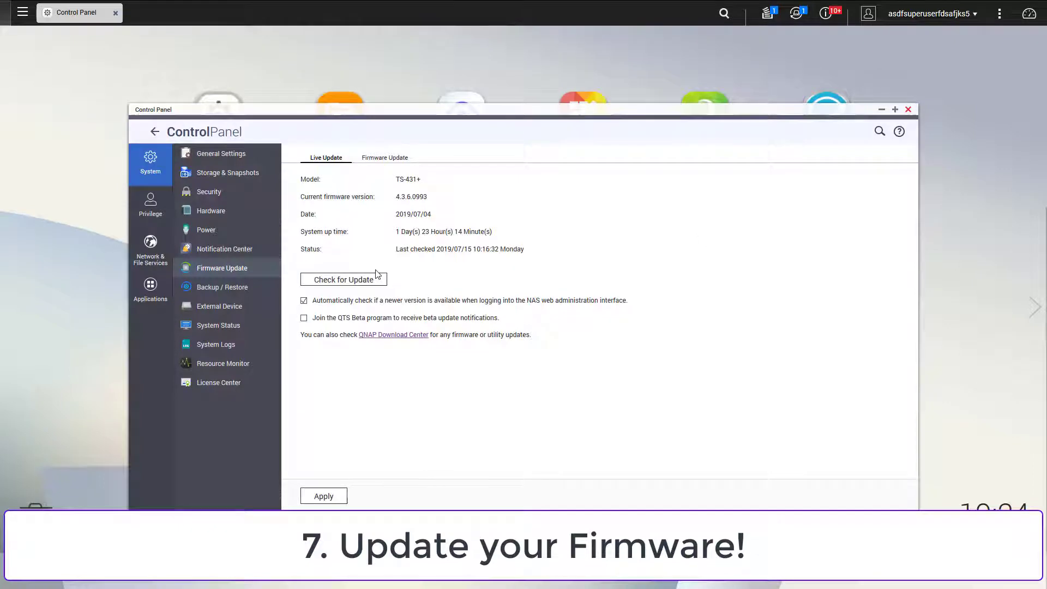
left_click(342, 279)
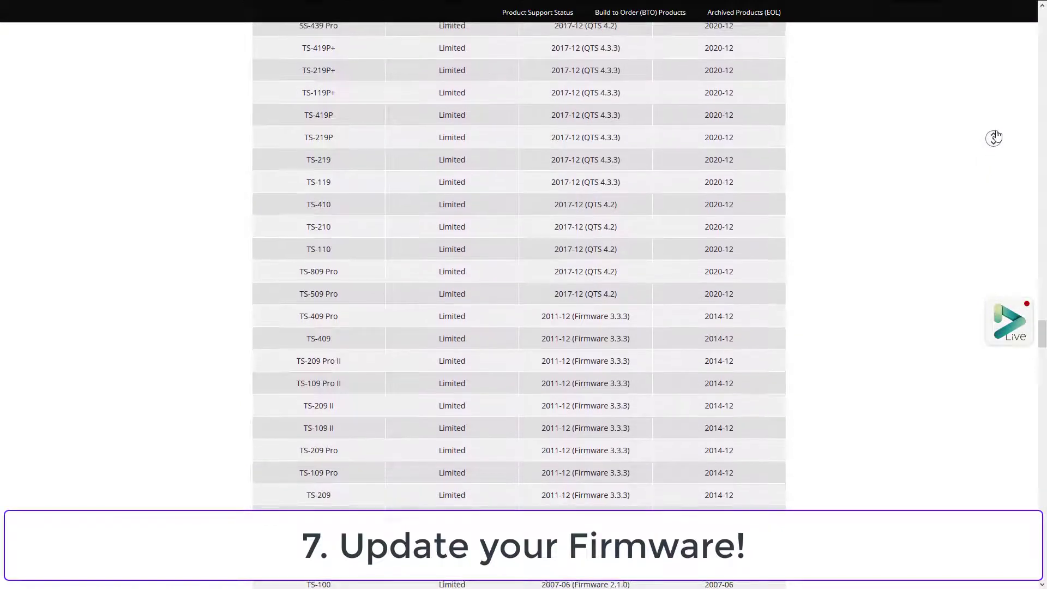
scroll("down", 3)
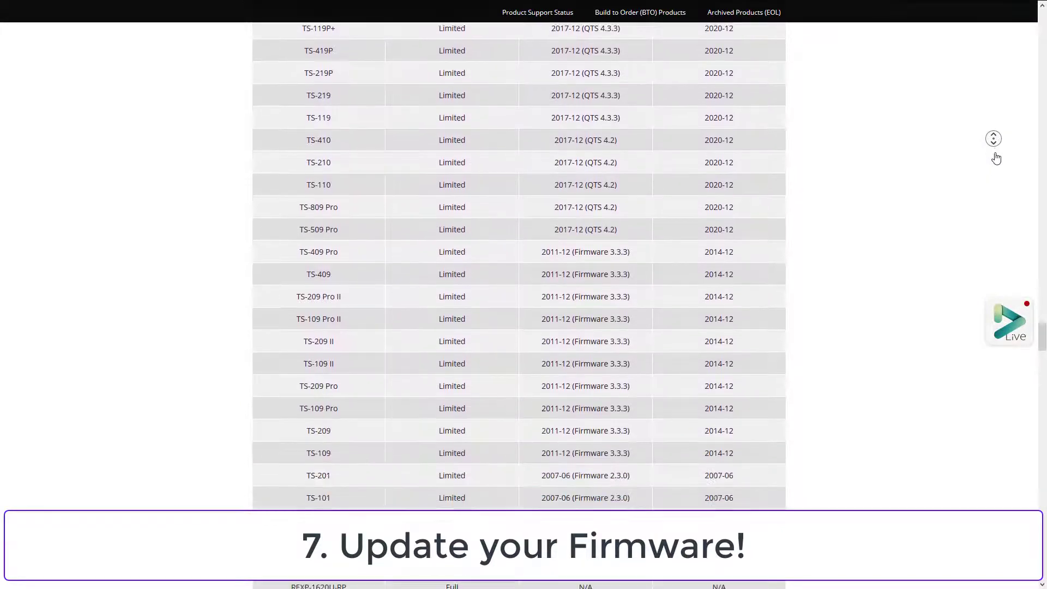
scroll("down", 3)
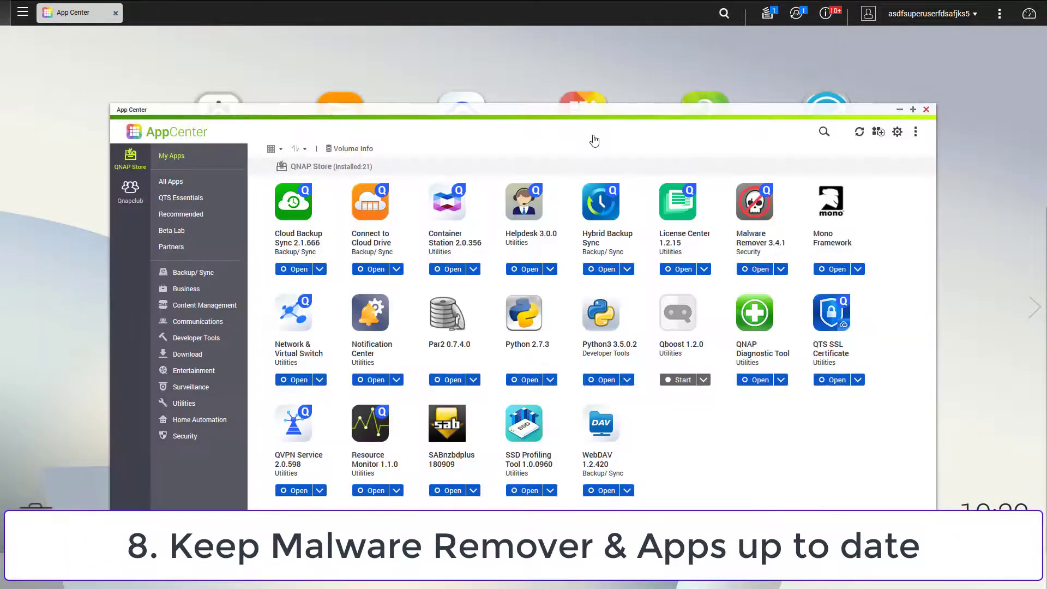
mouse_move(739, 226)
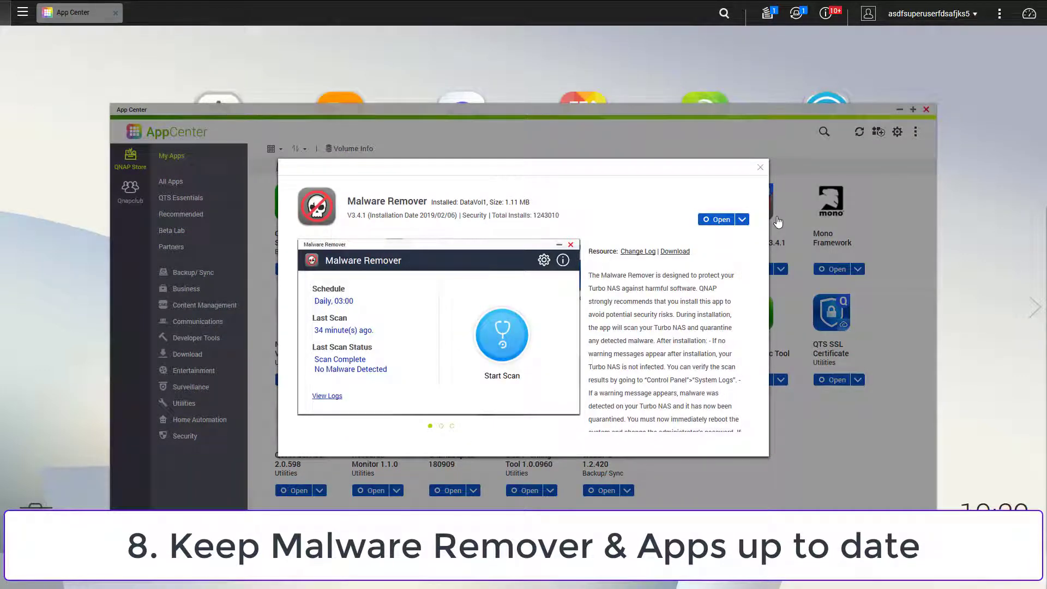
mouse_move(774, 218)
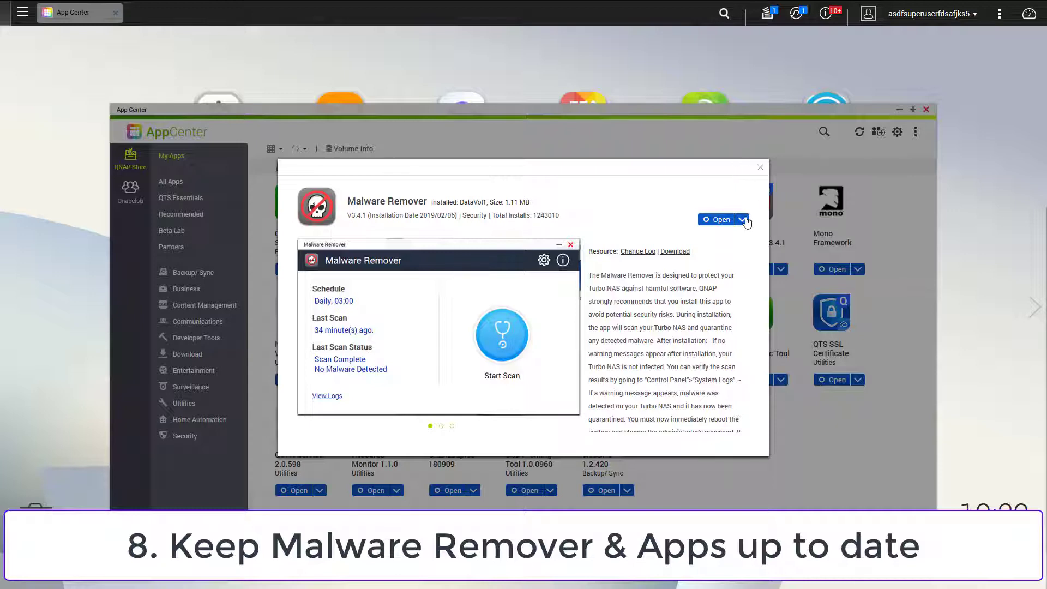
Update all apps with pending updates (Par2, Qmono) in App Center and close it.
left_click(759, 166)
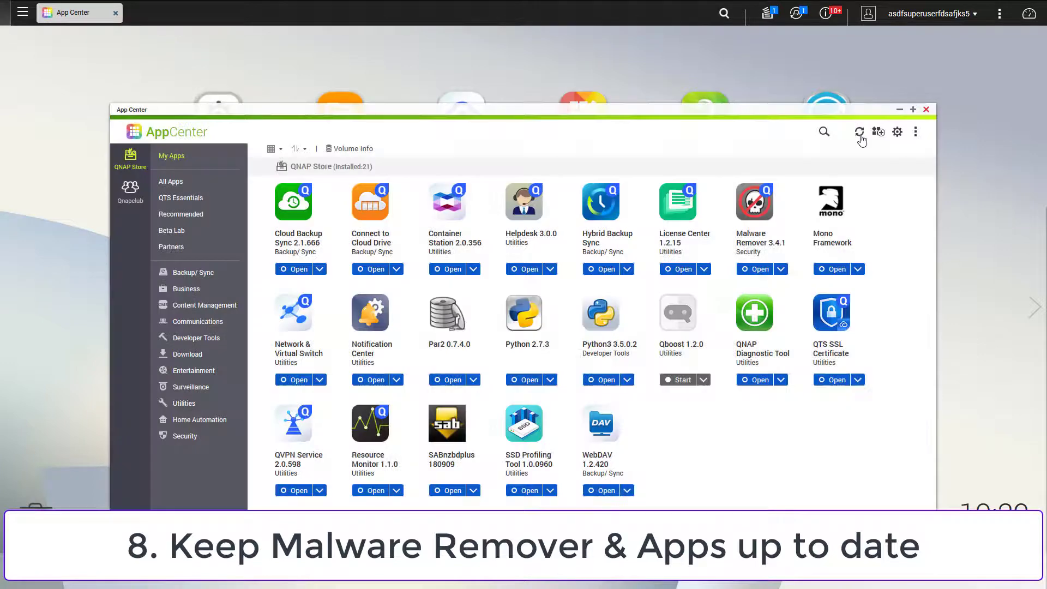
left_click(859, 132)
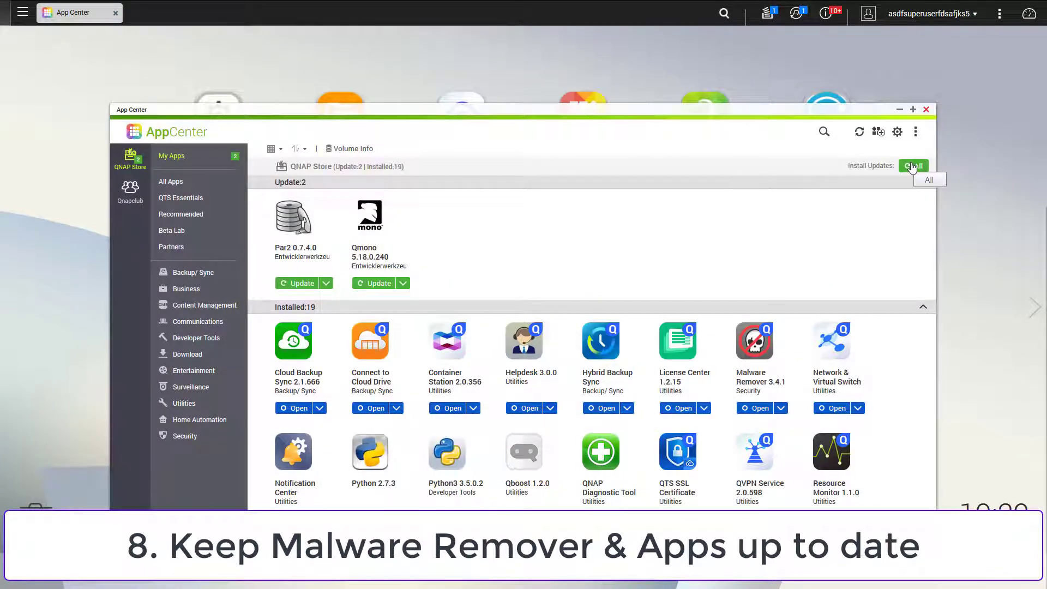
left_click(925, 109)
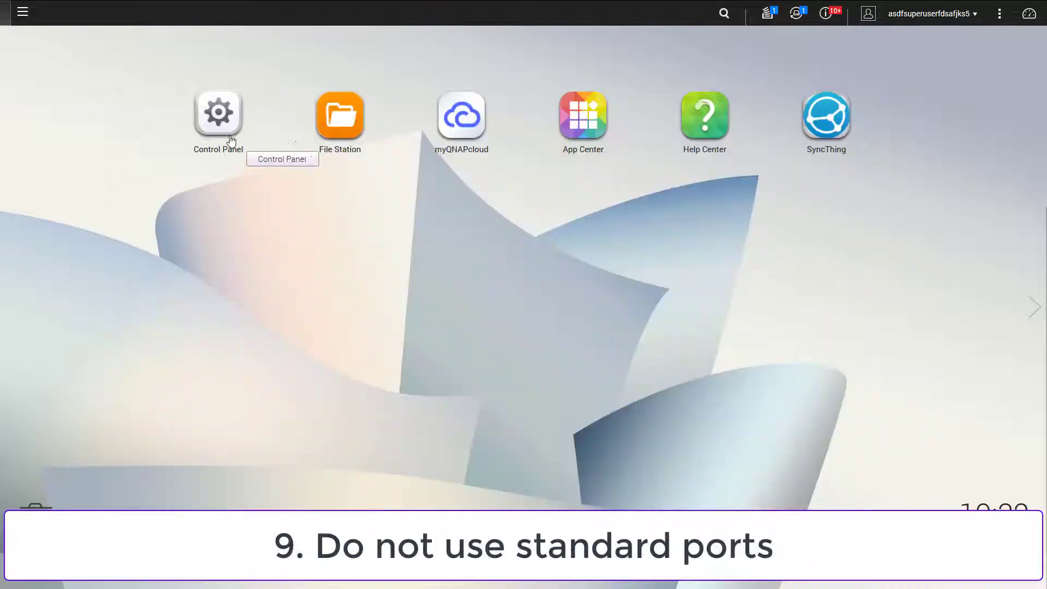
In General Settings, change the HTTPS port from 443 to 6547 and force HTTPS-only web administration.
double_click(218, 112)
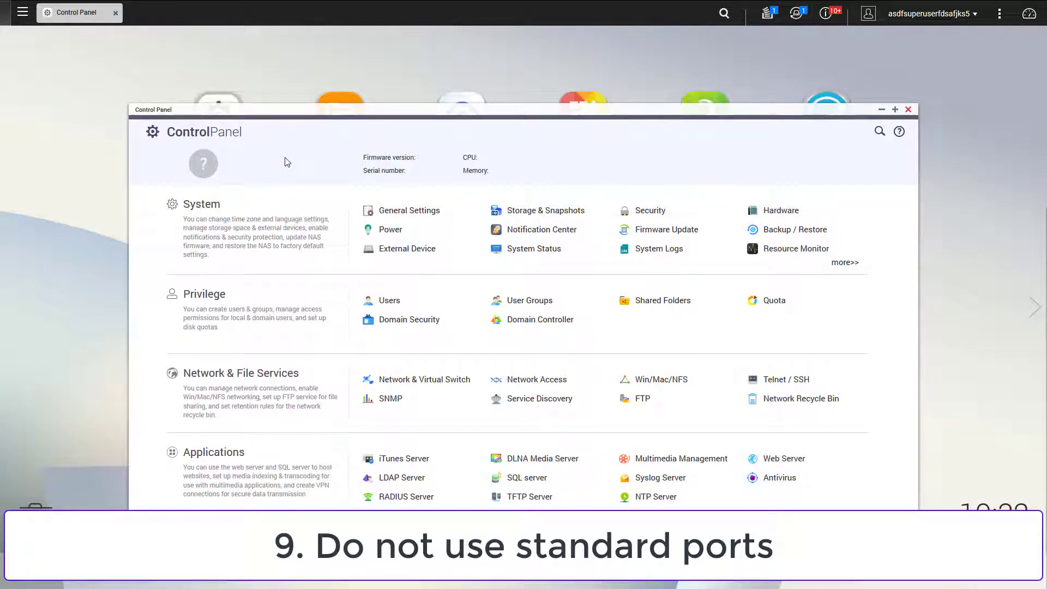
left_click(409, 210)
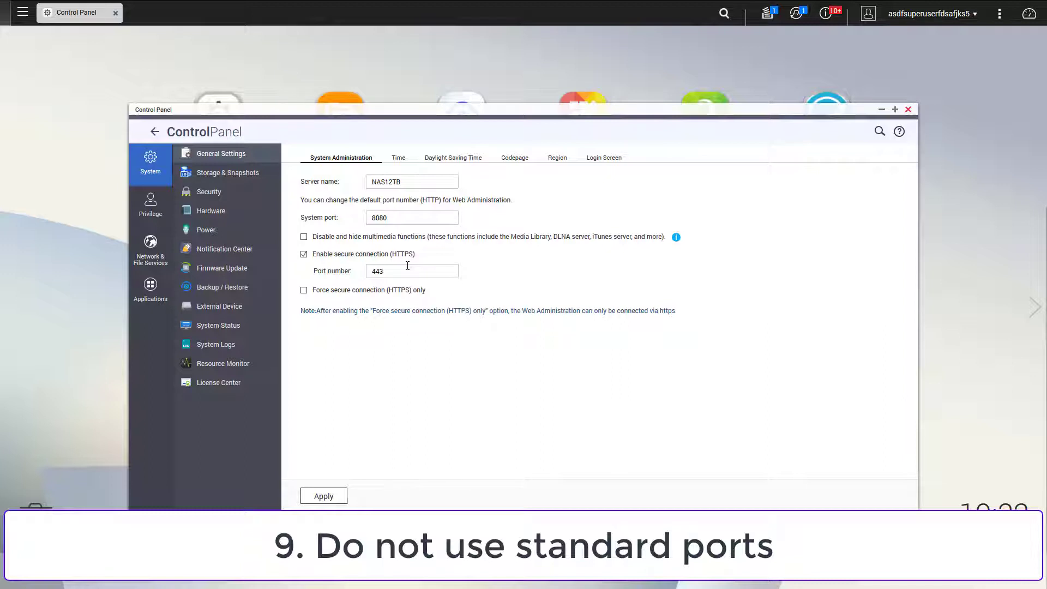
triple_click(411, 271)
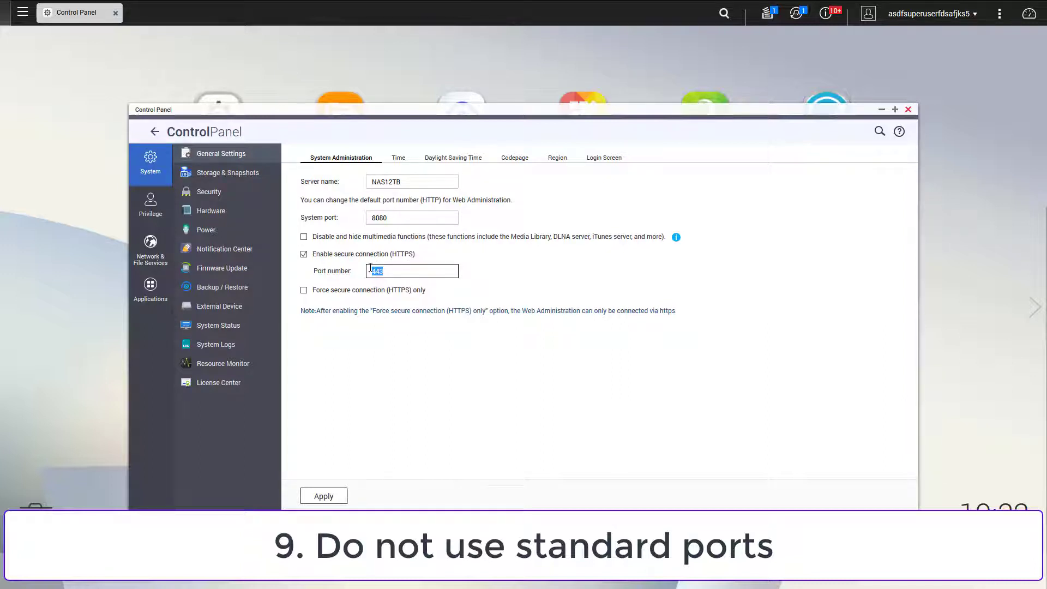
type("6547")
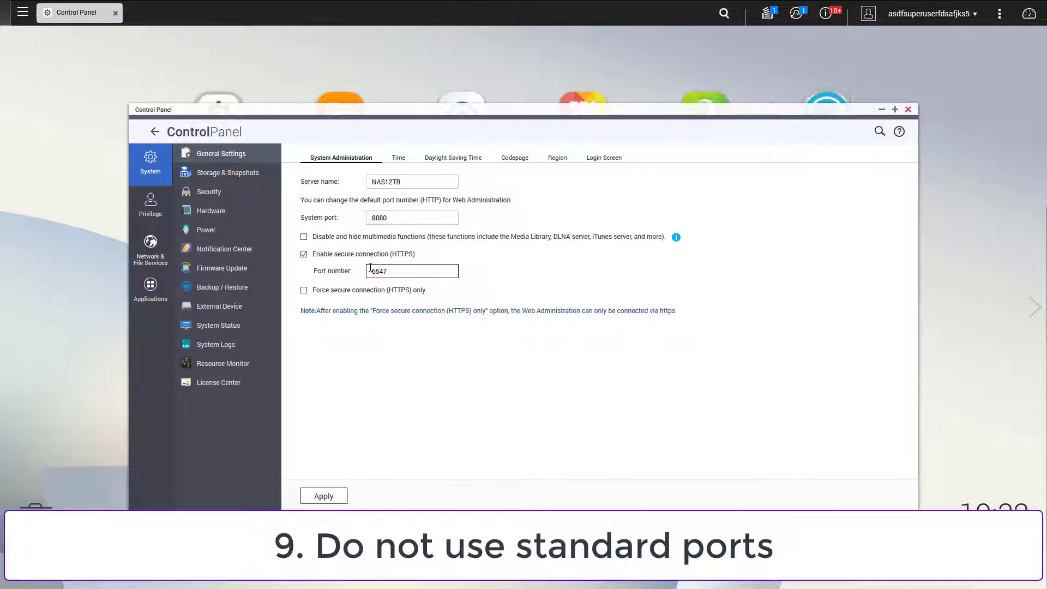
left_click(305, 290)
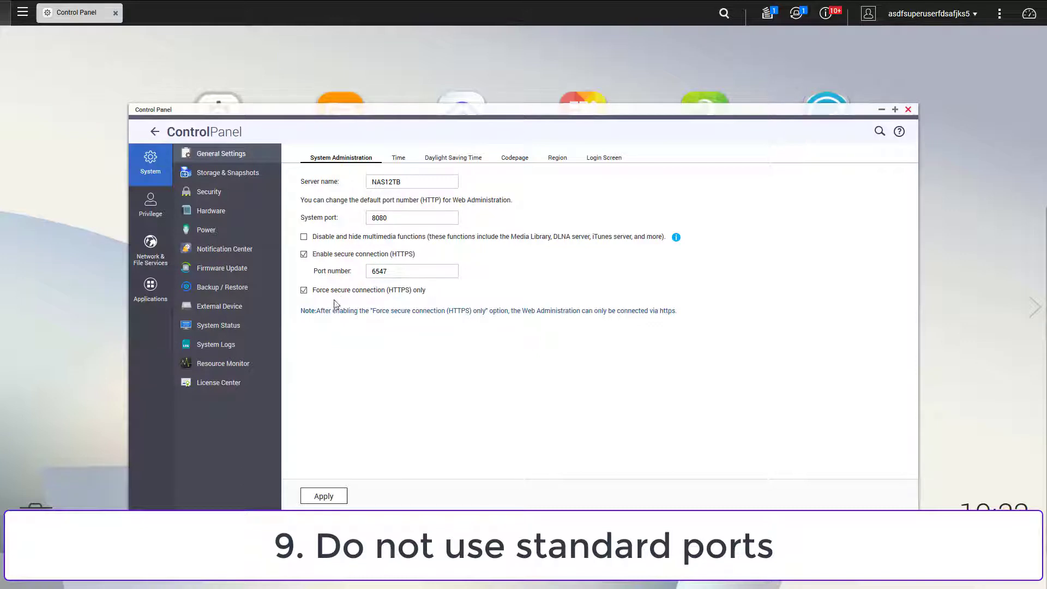
mouse_move(337, 483)
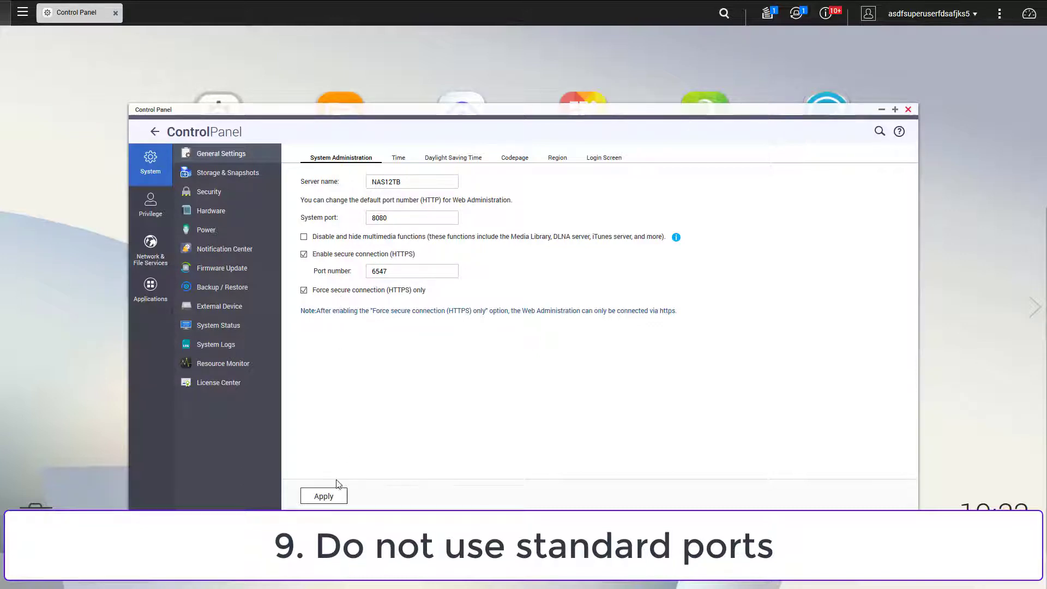
left_click(322, 496)
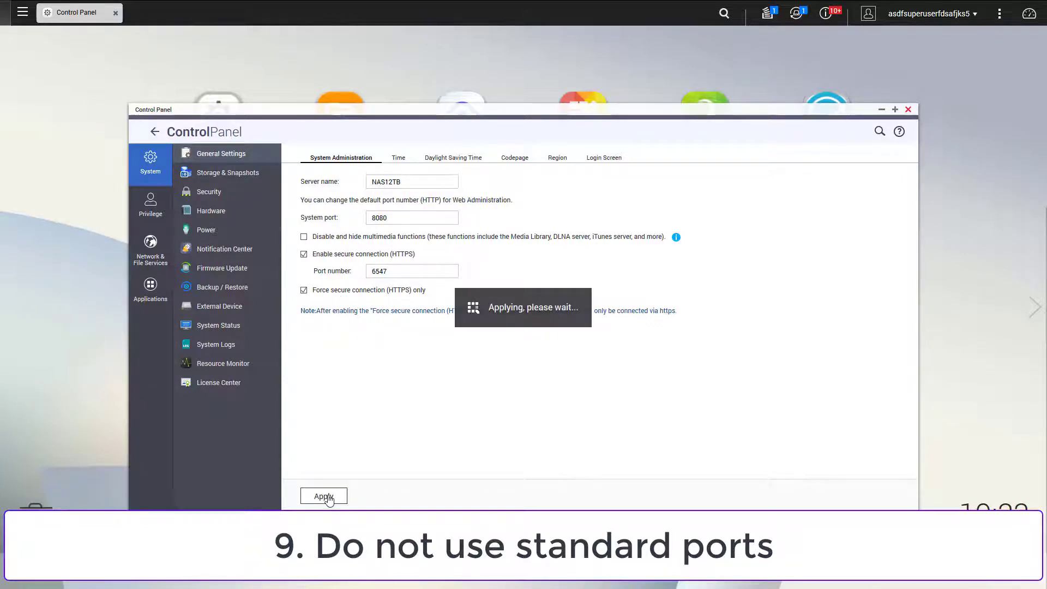
left_click(323, 495)
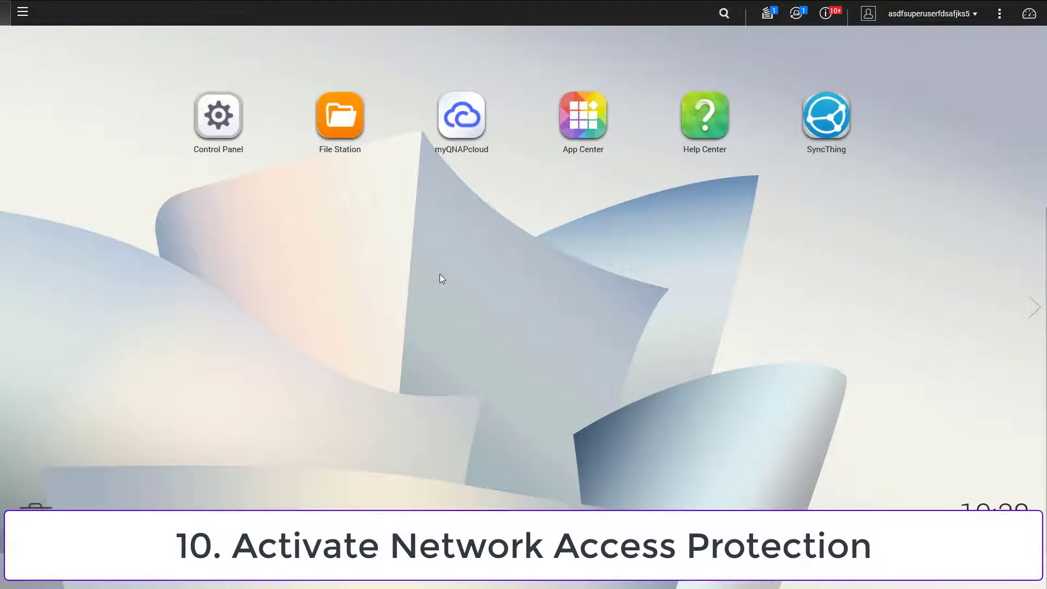
mouse_move(218, 113)
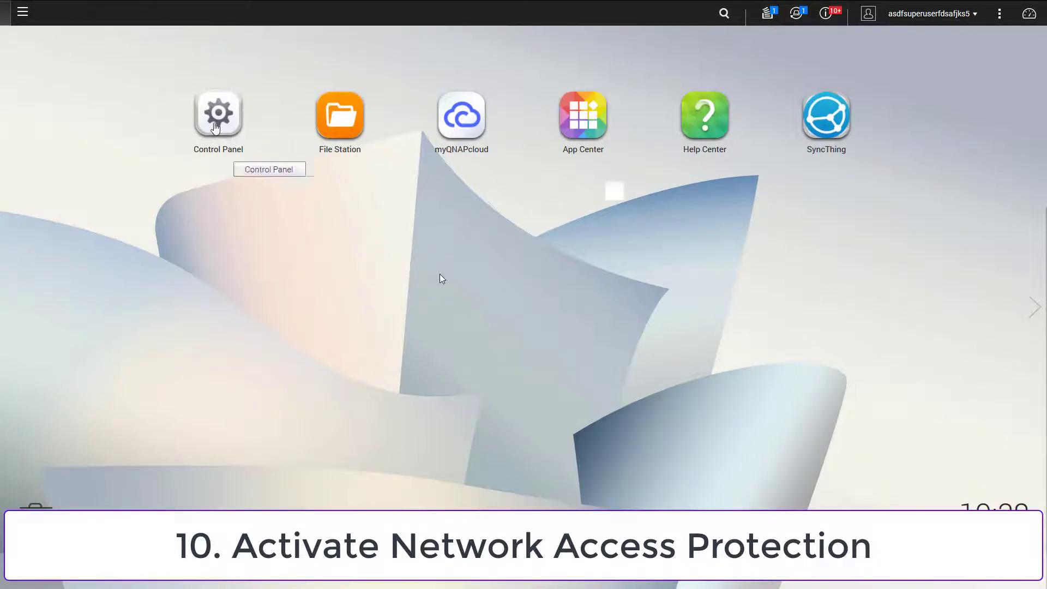
Enable Network Access Protection under Control Panel Security for SSH, Telnet, HTTP(S), FTP, SAMBA and AFP.
double_click(218, 112)
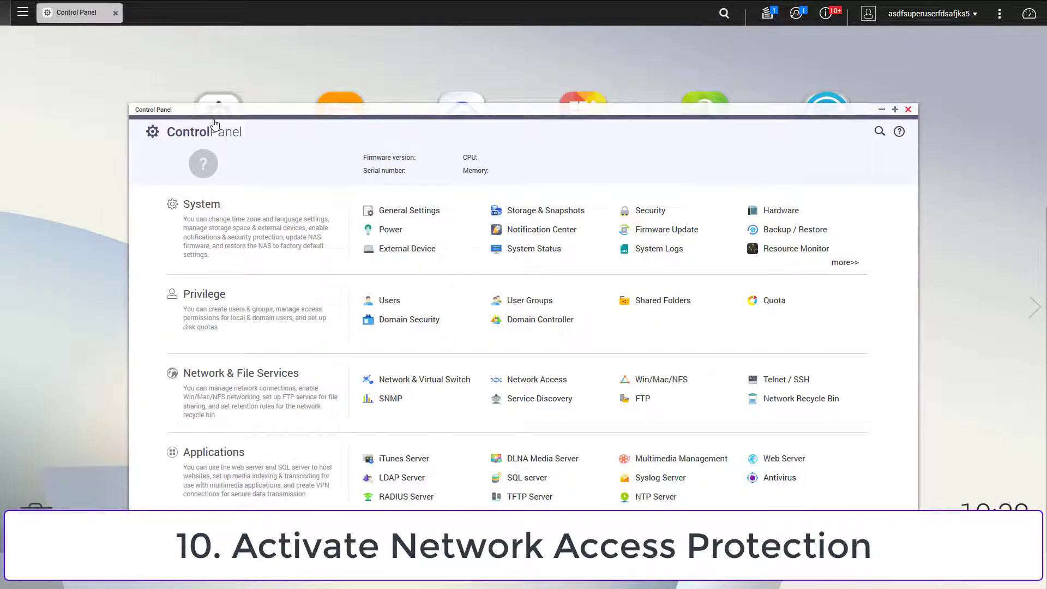
left_click(647, 211)
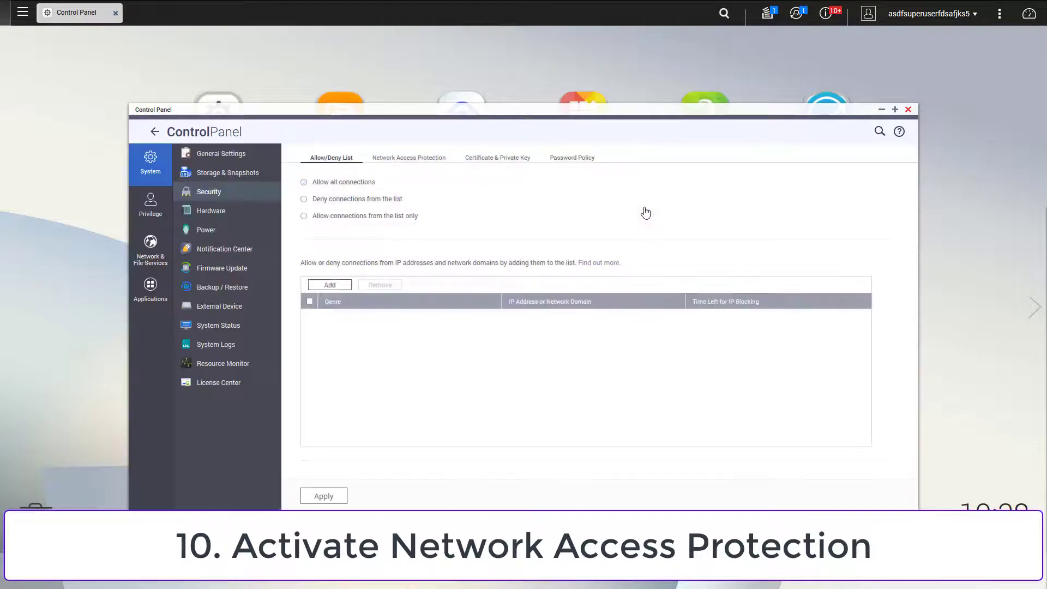
left_click(408, 157)
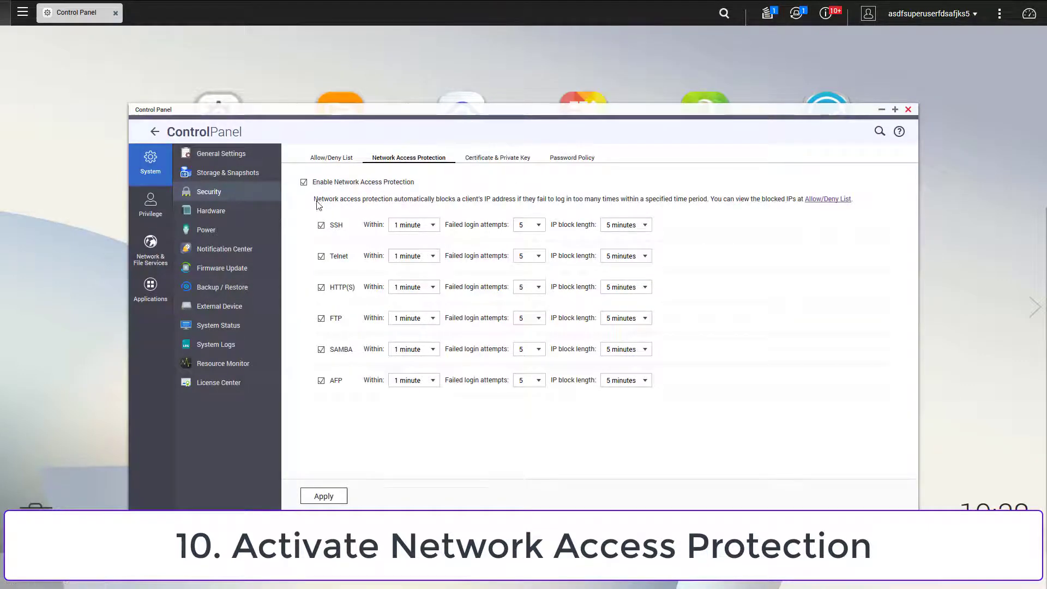
left_click(304, 182)
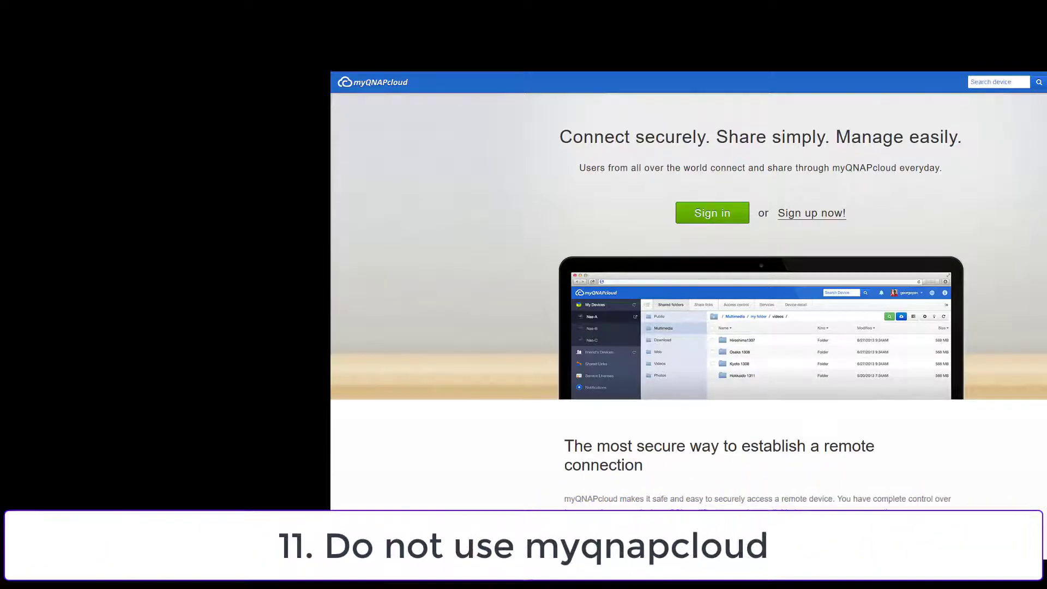
scroll("down", 3)
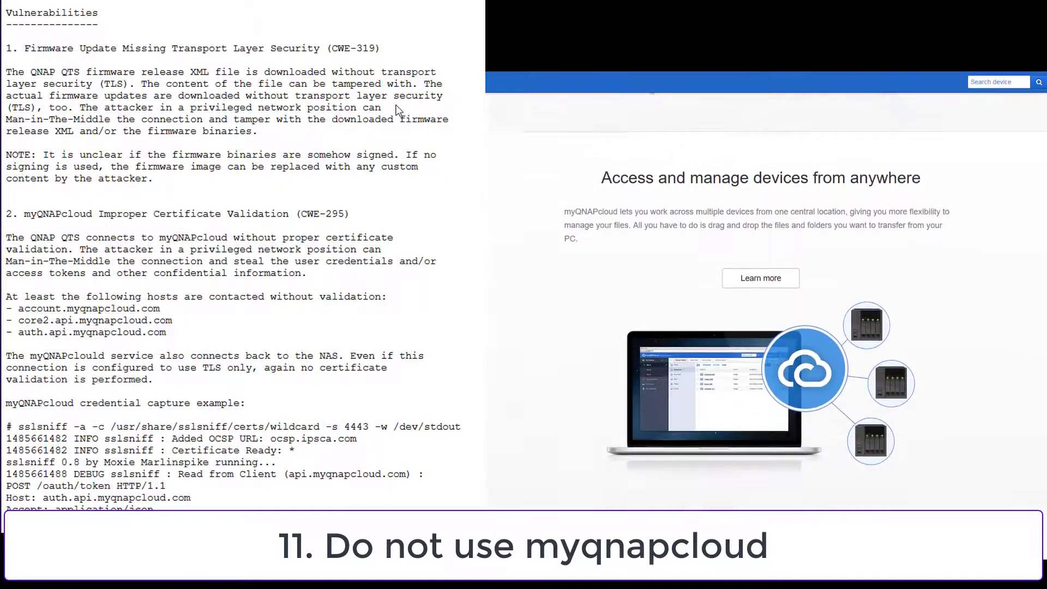
scroll("down", 3)
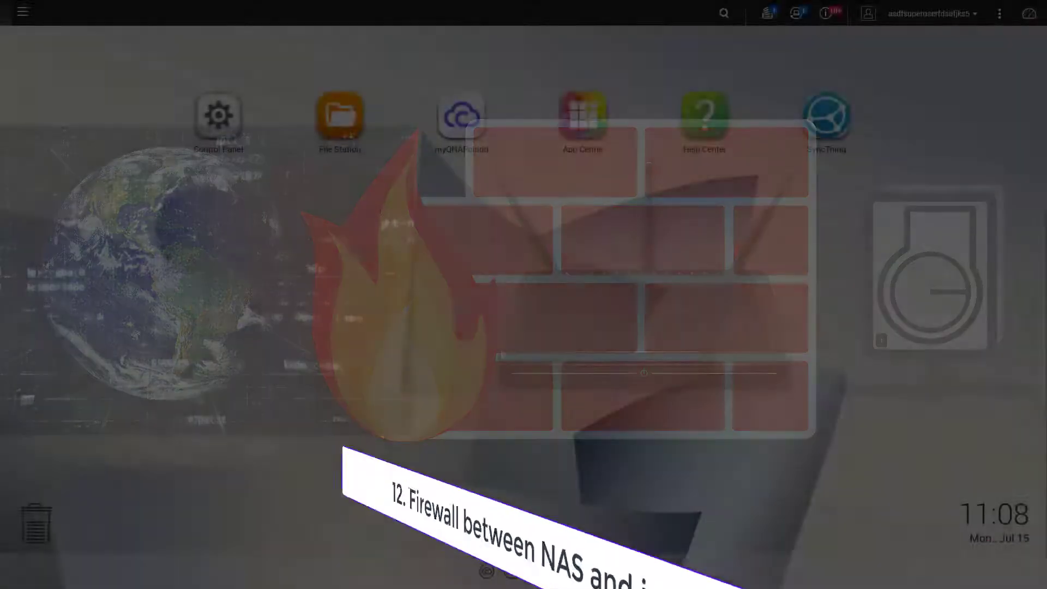
Start System Connection Logs for all connection types with archiving applied, then close the windows.
left_click(218, 116)
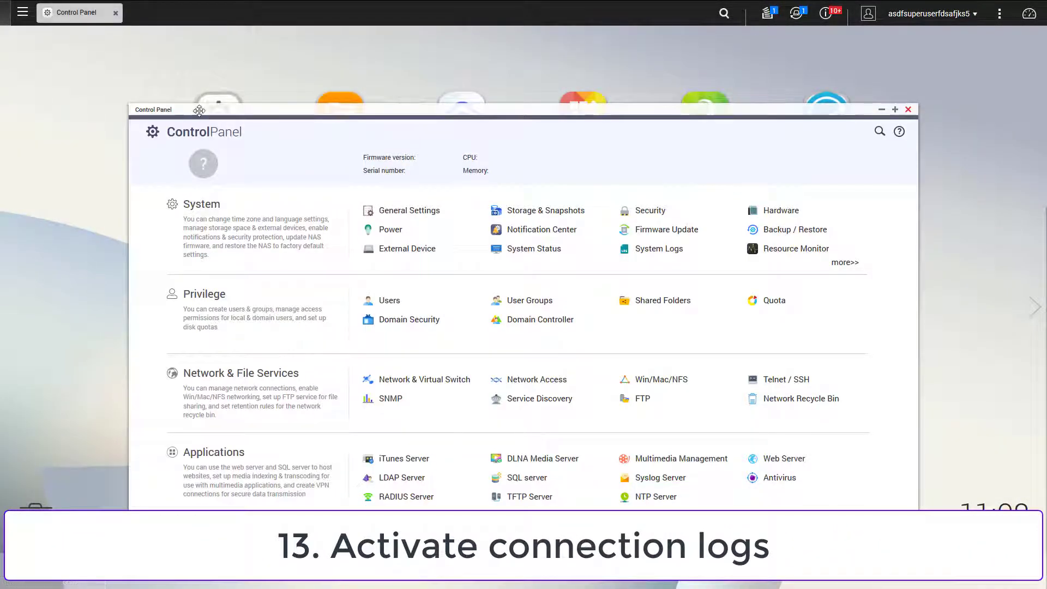
left_click(658, 248)
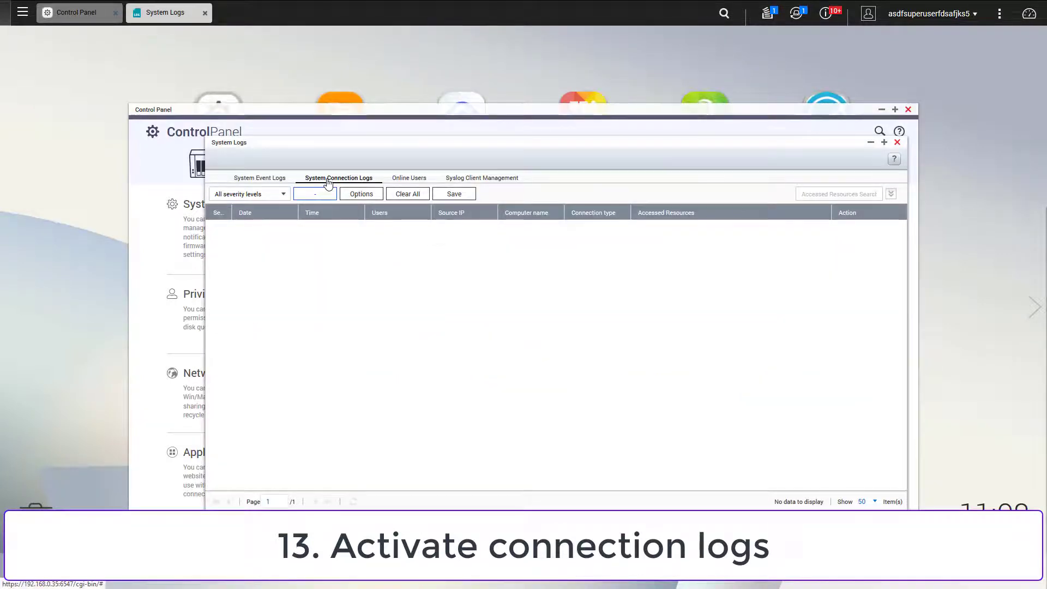
left_click(314, 194)
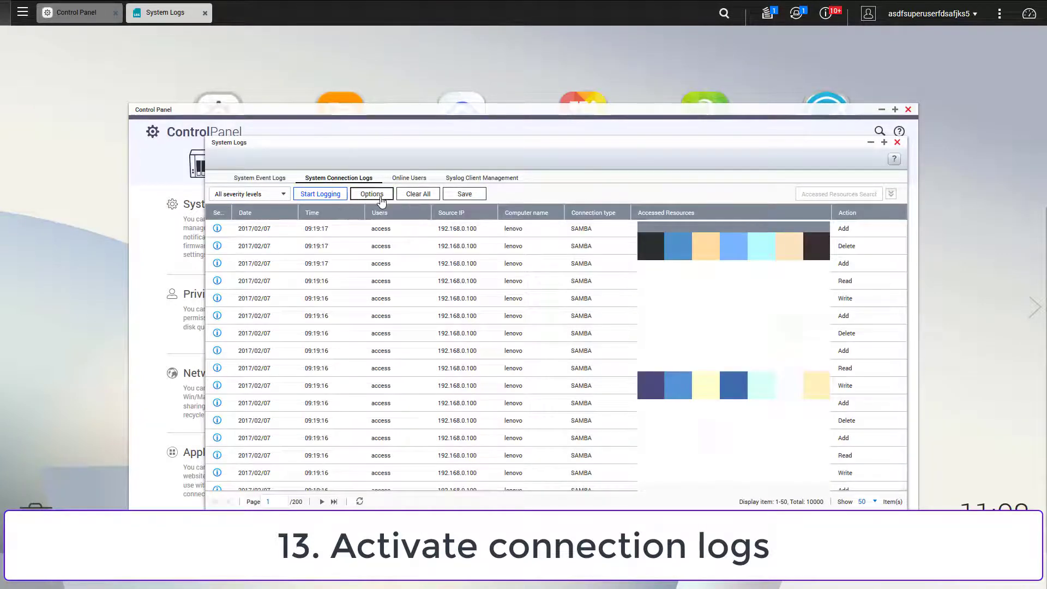
left_click(370, 194)
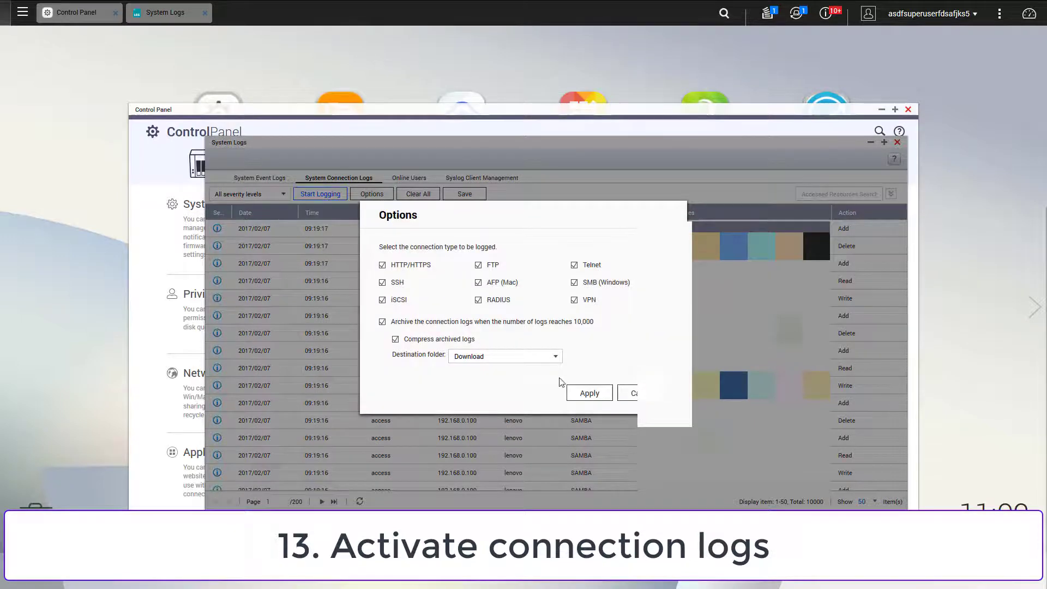
left_click(588, 392)
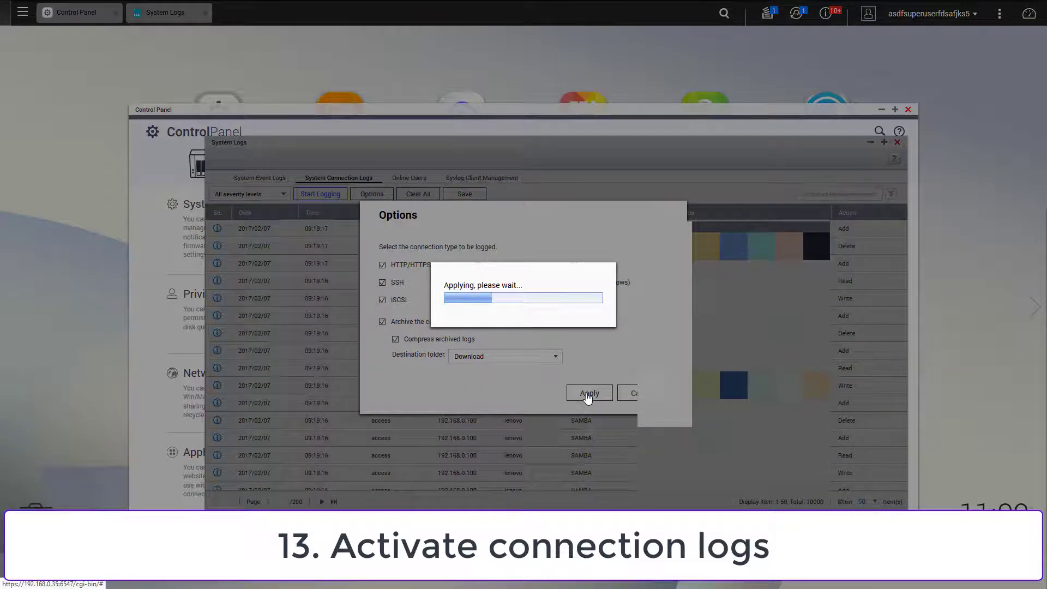
left_click(588, 393)
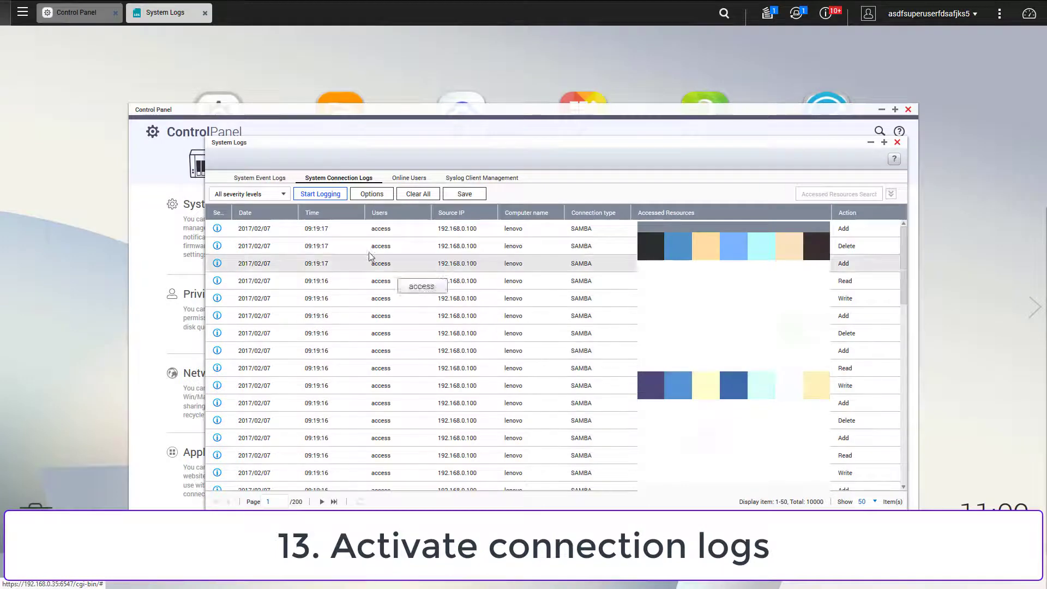
left_click(319, 194)
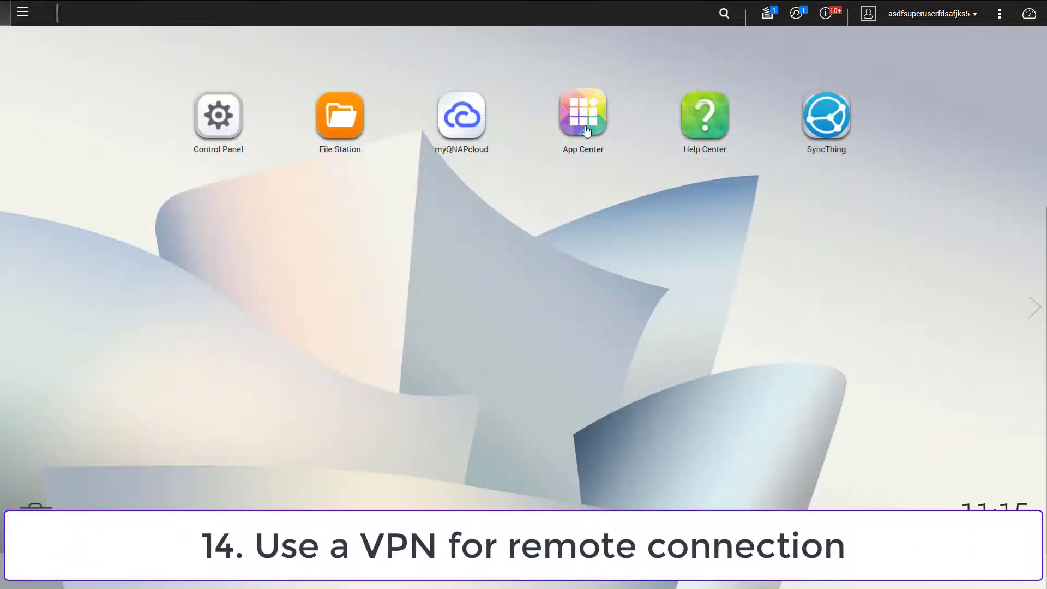
Find QVPN Service via App Center search 'qvpn', launch it and view the OpenVPN server on UDP 1194.
left_click(581, 113)
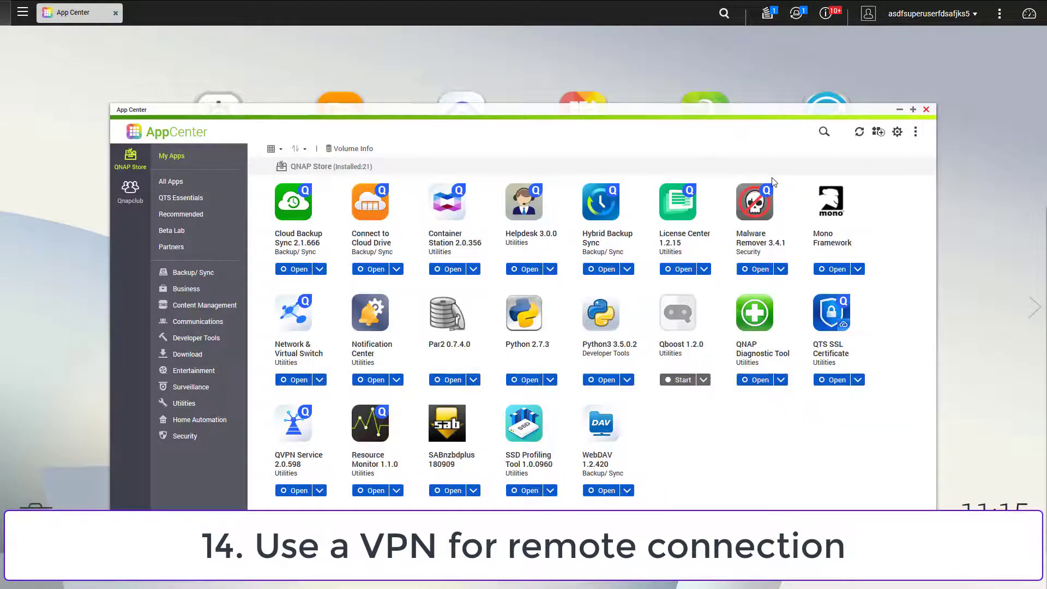
left_click(824, 132)
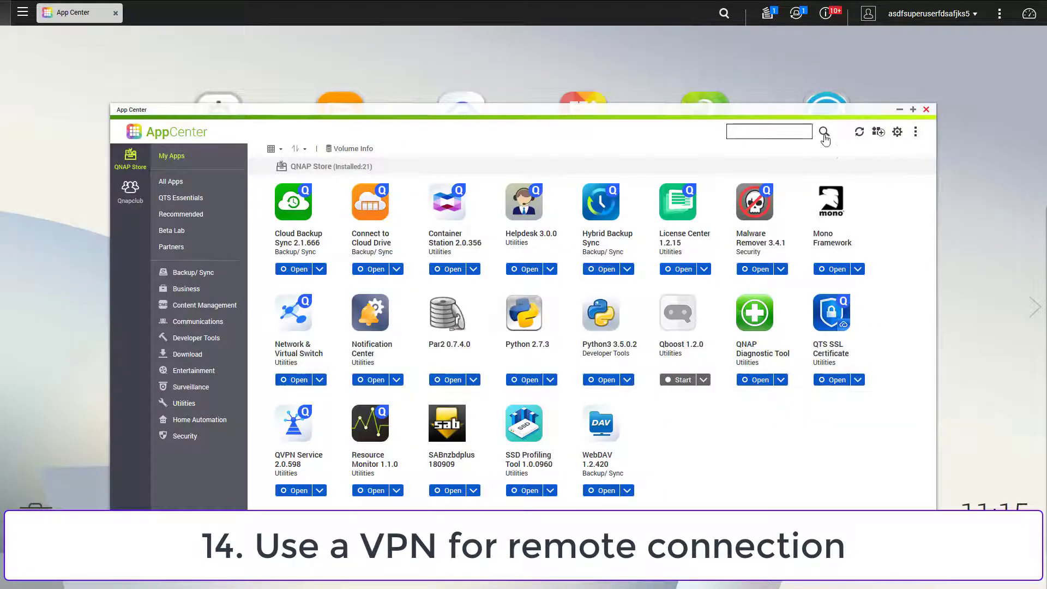
type("qvpn")
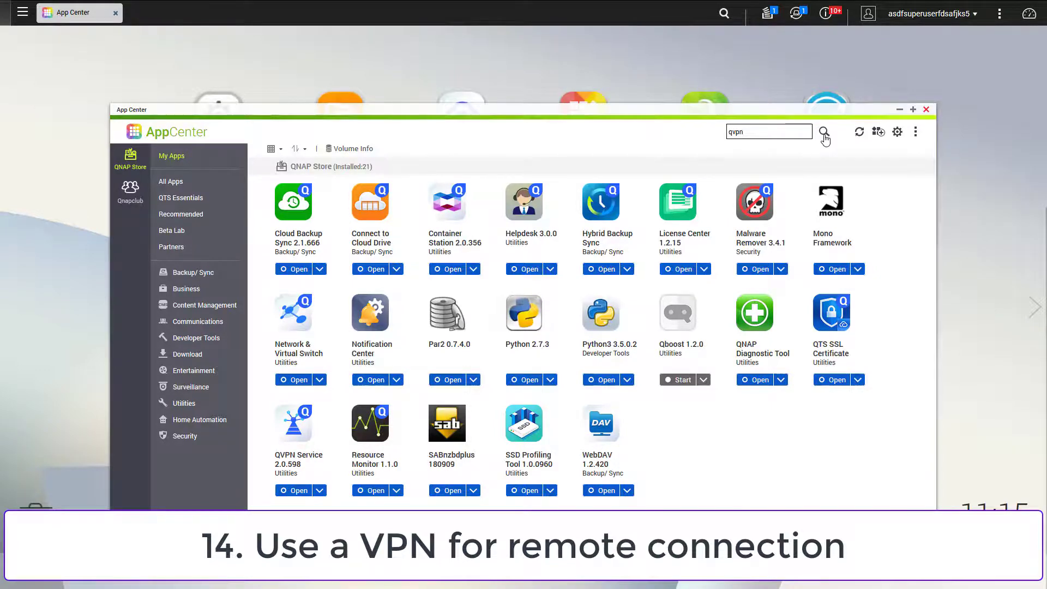
left_click(824, 131)
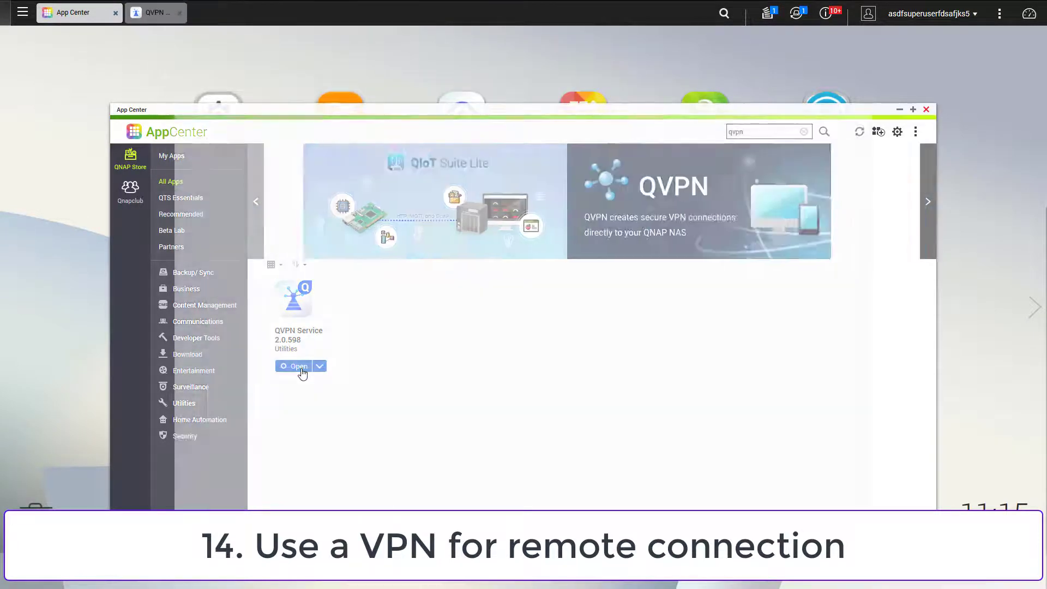
left_click(293, 366)
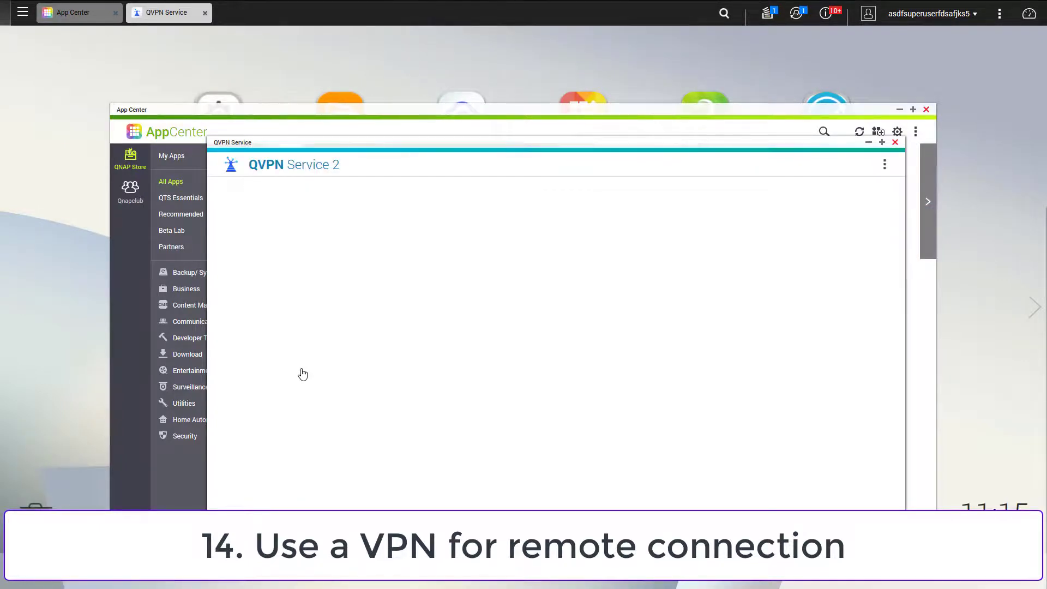
left_click(258, 295)
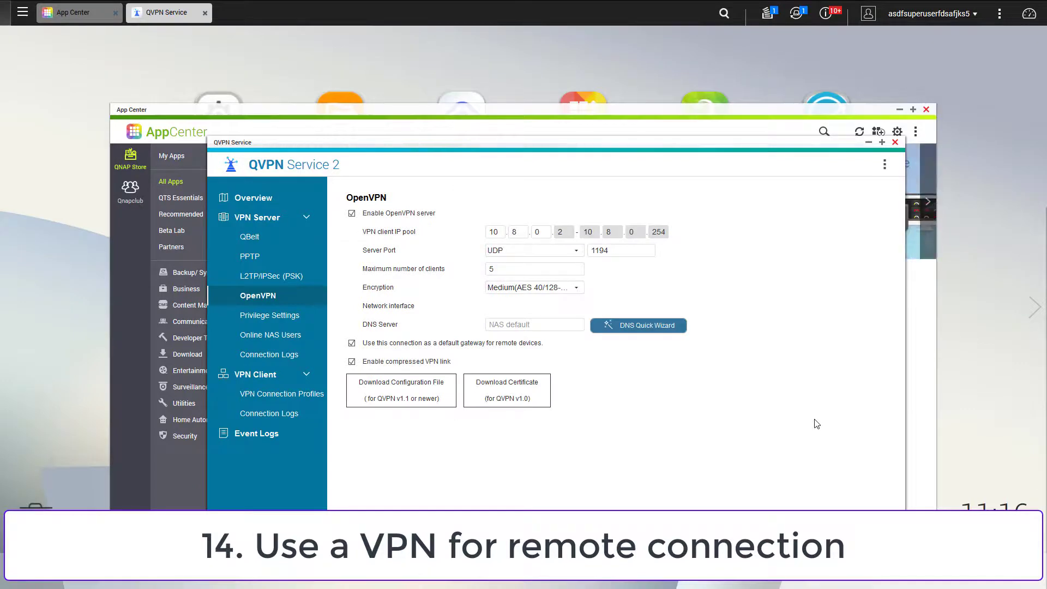